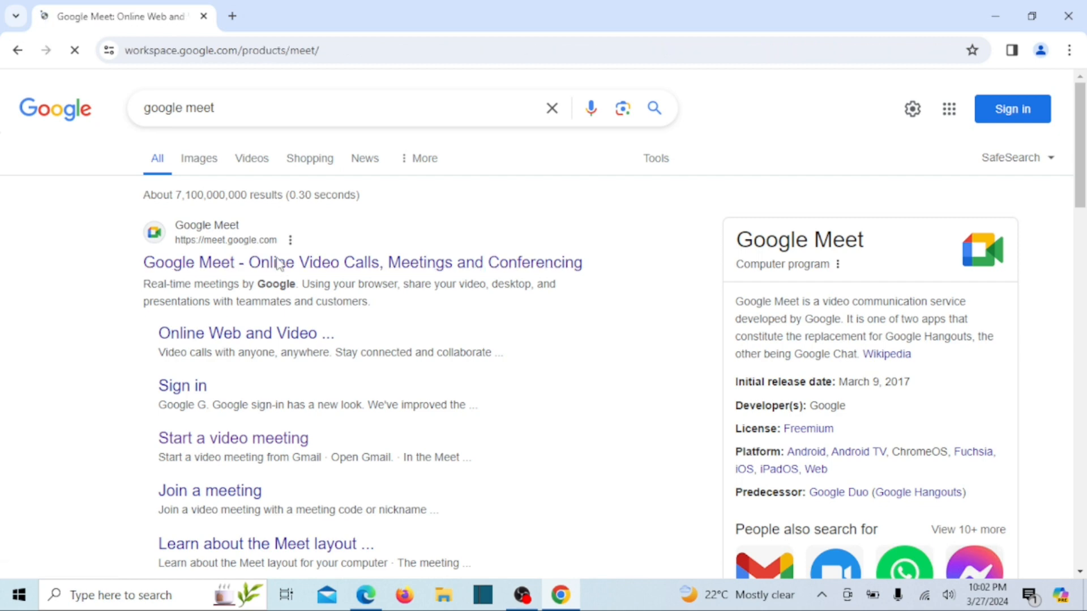
Start an instant Google Meet meeting from the Meet site reached via the search result.
{"action": "left_click", "coordinate": [362, 262]}
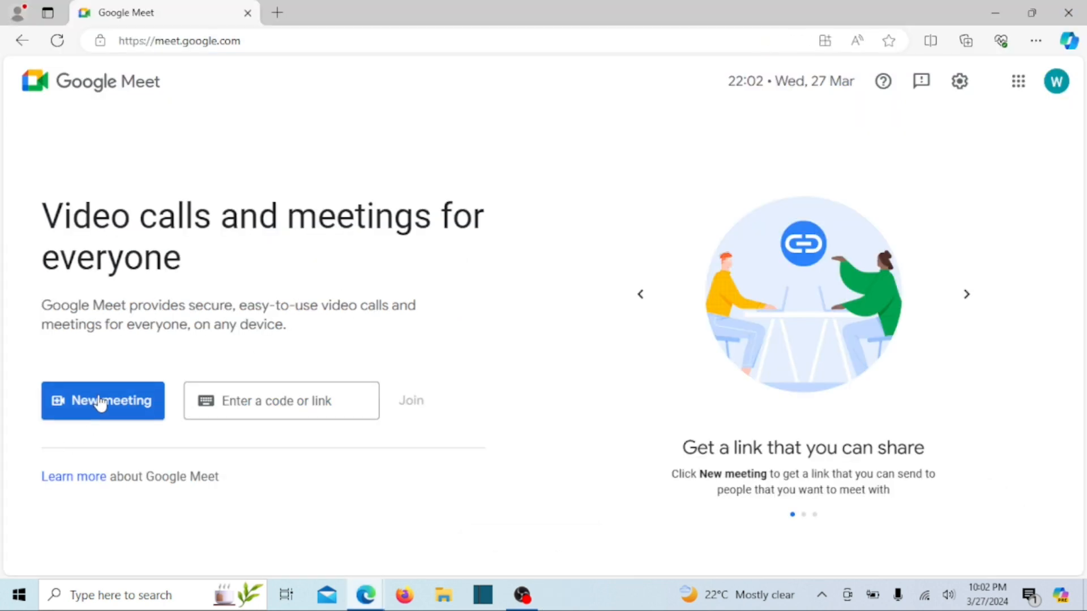
{"action": "left_click", "coordinate": [102, 401]}
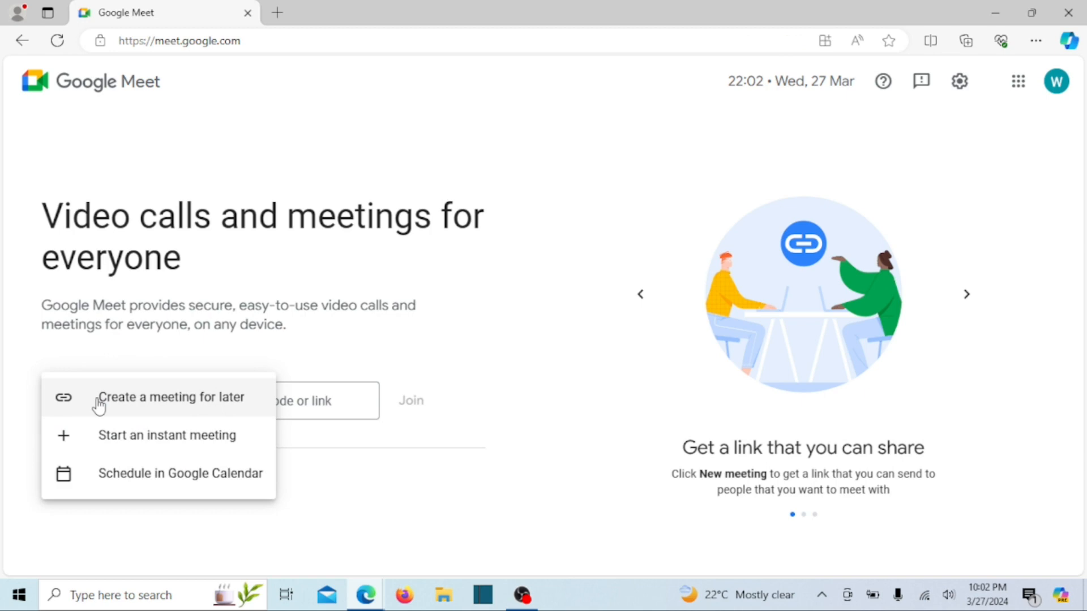
{"action": "mouse_move", "coordinate": [127, 440]}
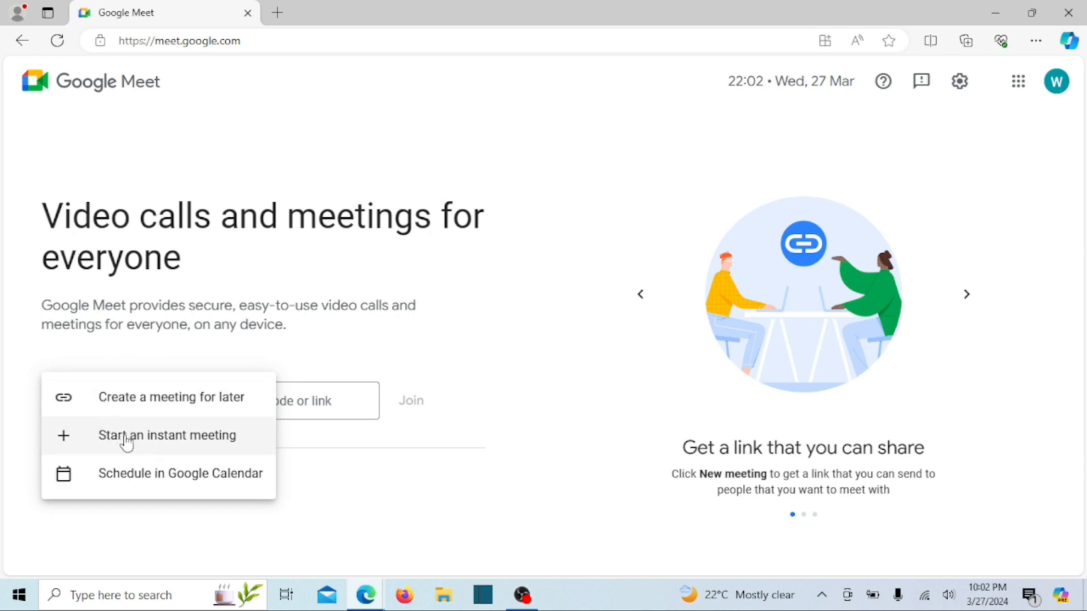
{"action": "left_click", "coordinate": [166, 434]}
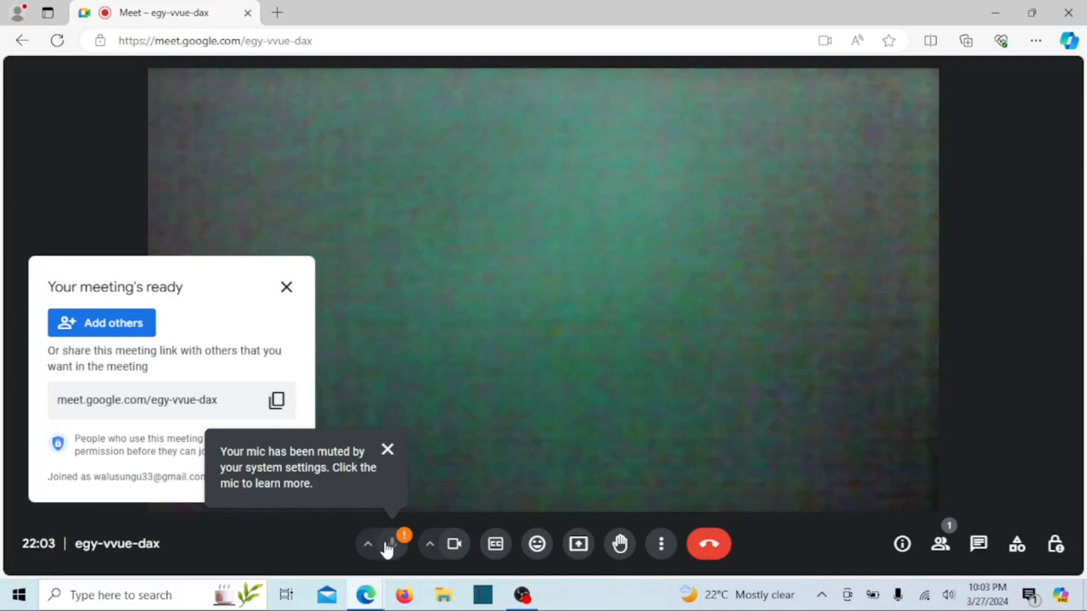
Check the muted-mic warning in Meet, then search Windows for 'control' to reach Control Panel.
{"action": "left_click", "coordinate": [387, 544]}
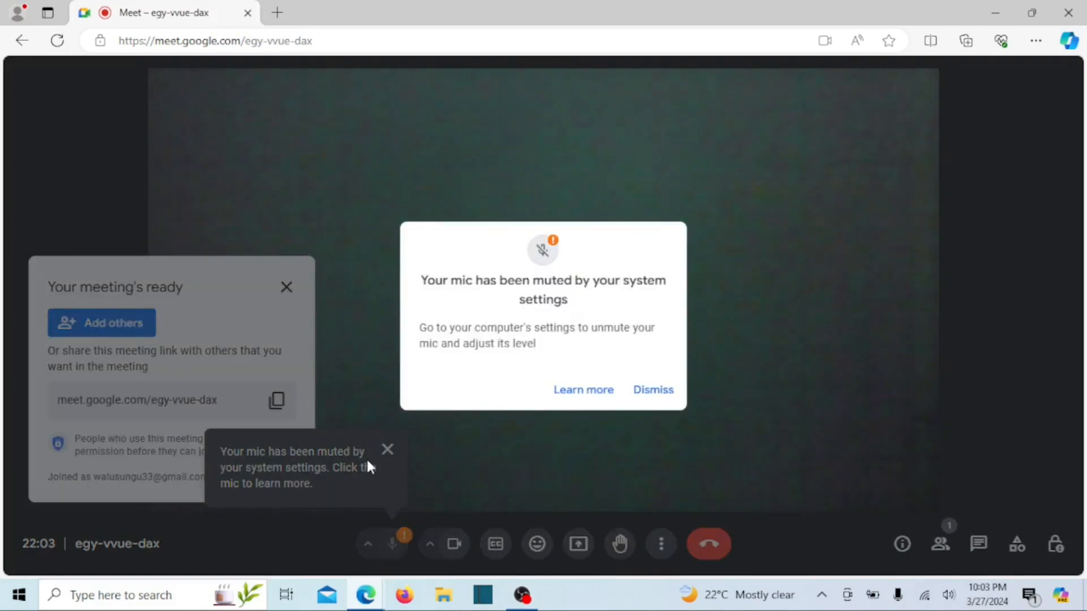
{"action": "mouse_move", "coordinate": [610, 318]}
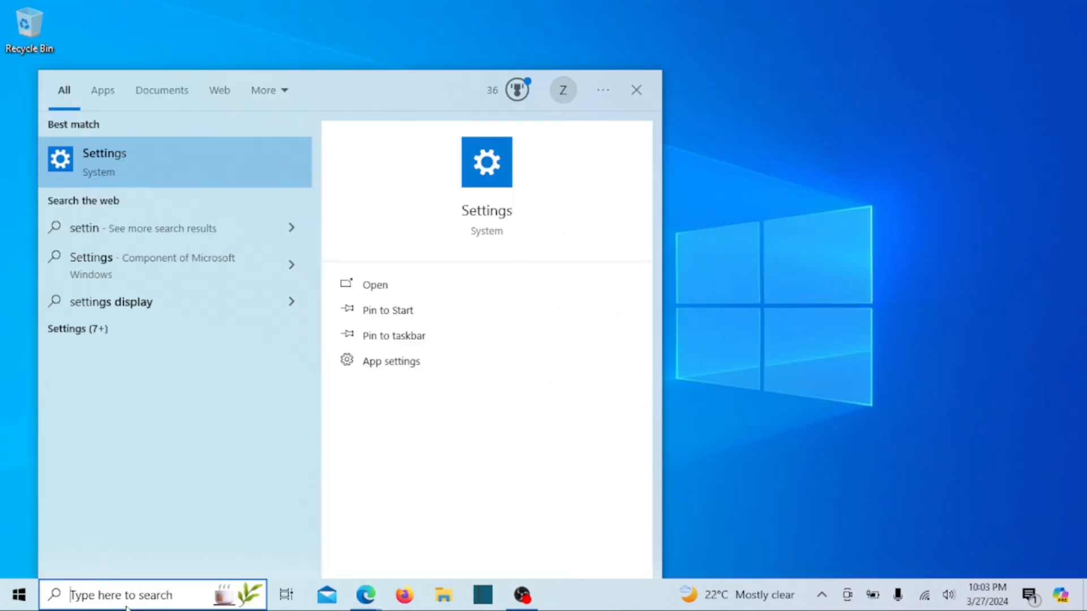
{"action": "type", "text": "contr"}
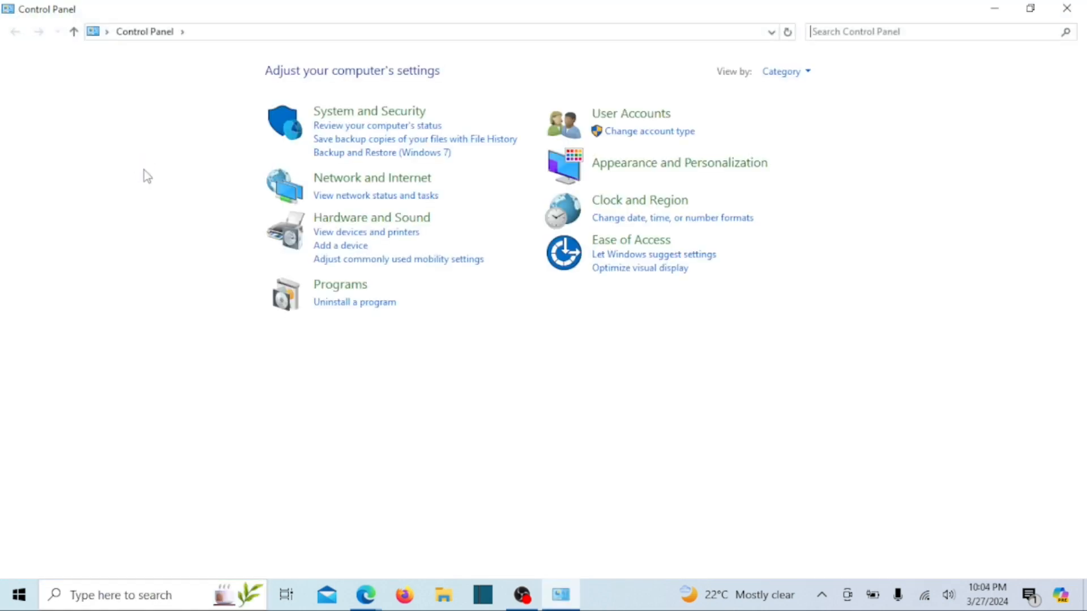
{"action": "mouse_move", "coordinate": [718, 286]}
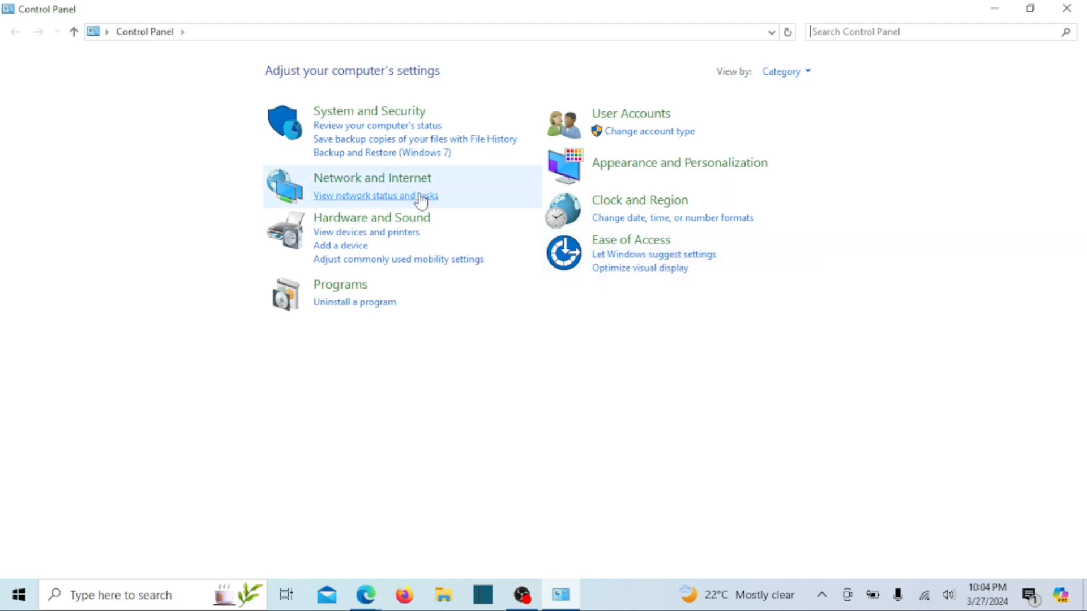
Switch the Control Panel 'View by' setting to Large icons.
{"action": "left_click", "coordinate": [785, 71]}
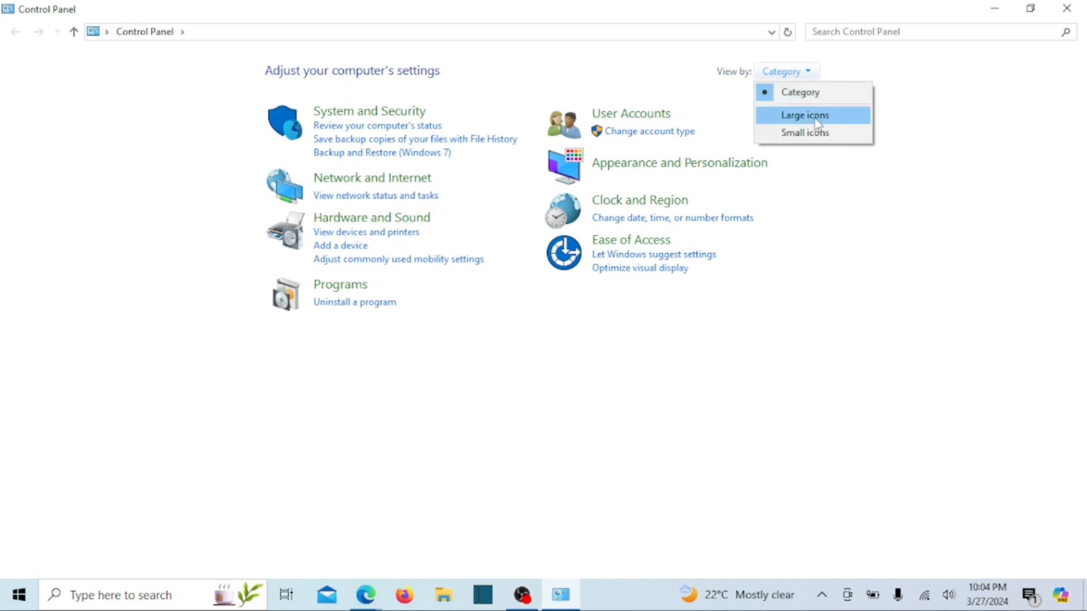
{"action": "left_click", "coordinate": [804, 115]}
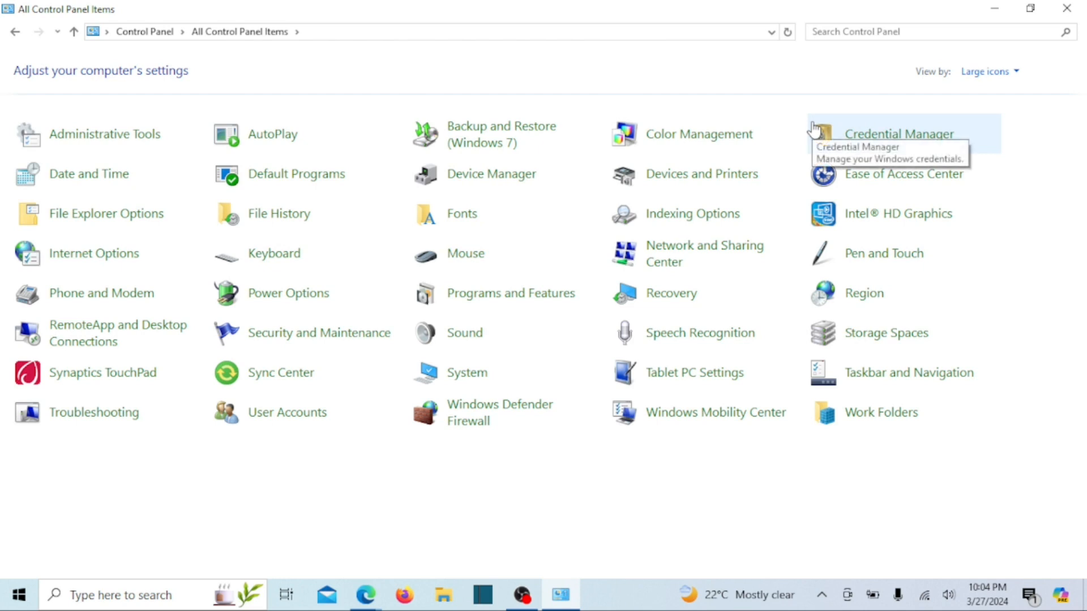
{"action": "mouse_move", "coordinate": [464, 333]}
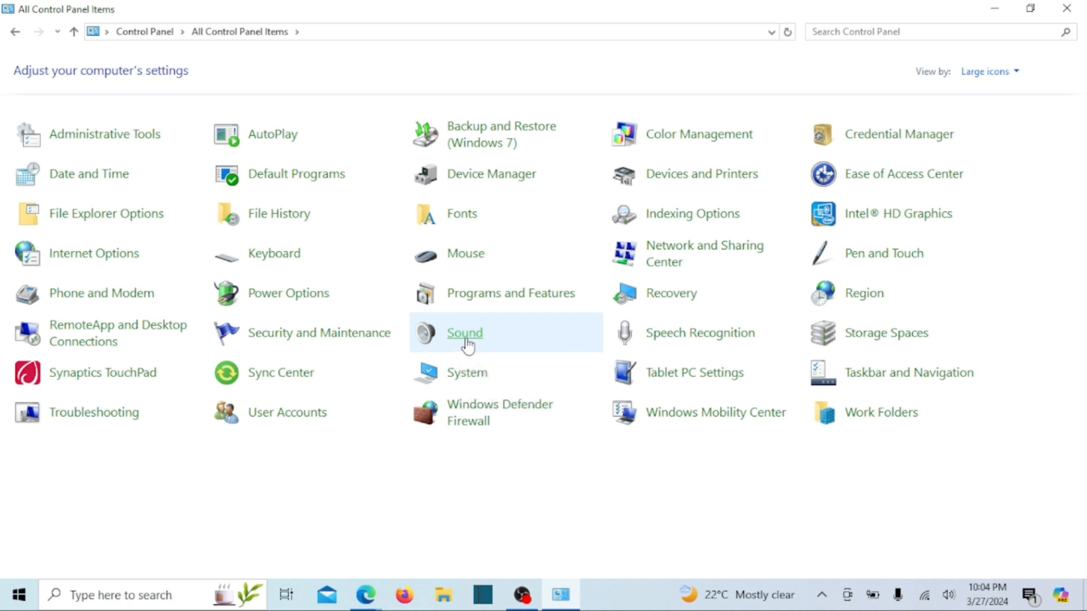
In the Sound dialog, show the Recording devices and select the default microphone.
{"action": "left_click", "coordinate": [464, 333]}
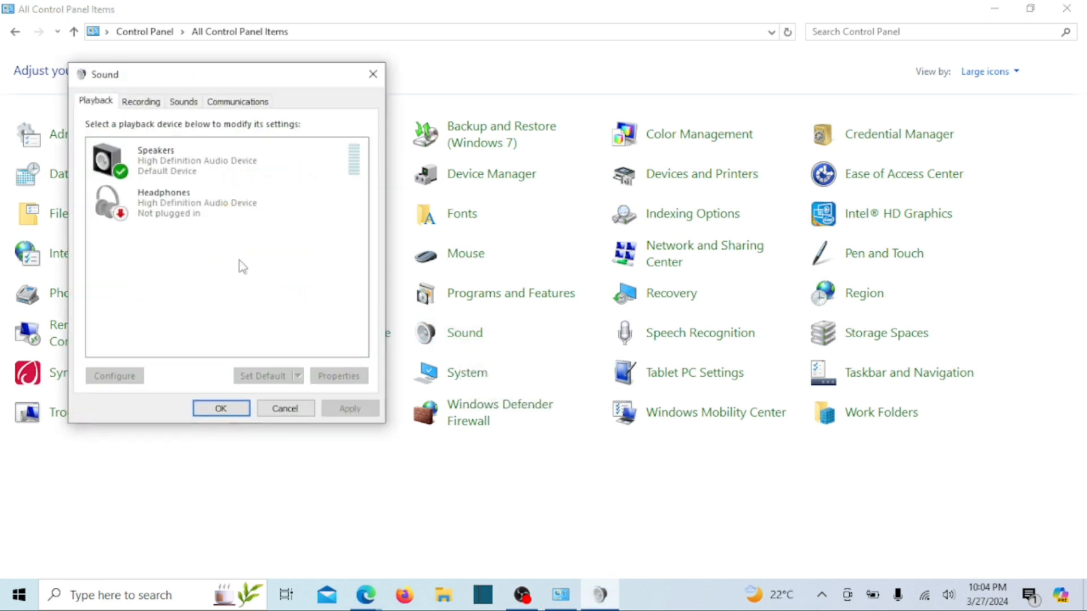
{"action": "left_click", "coordinate": [208, 160]}
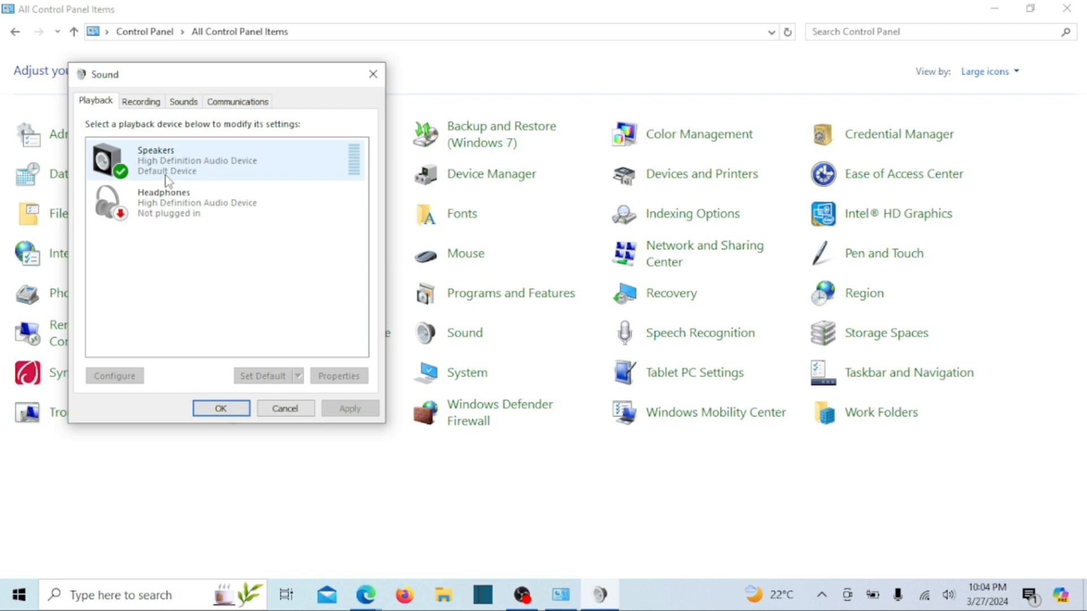
{"action": "left_click", "coordinate": [140, 101]}
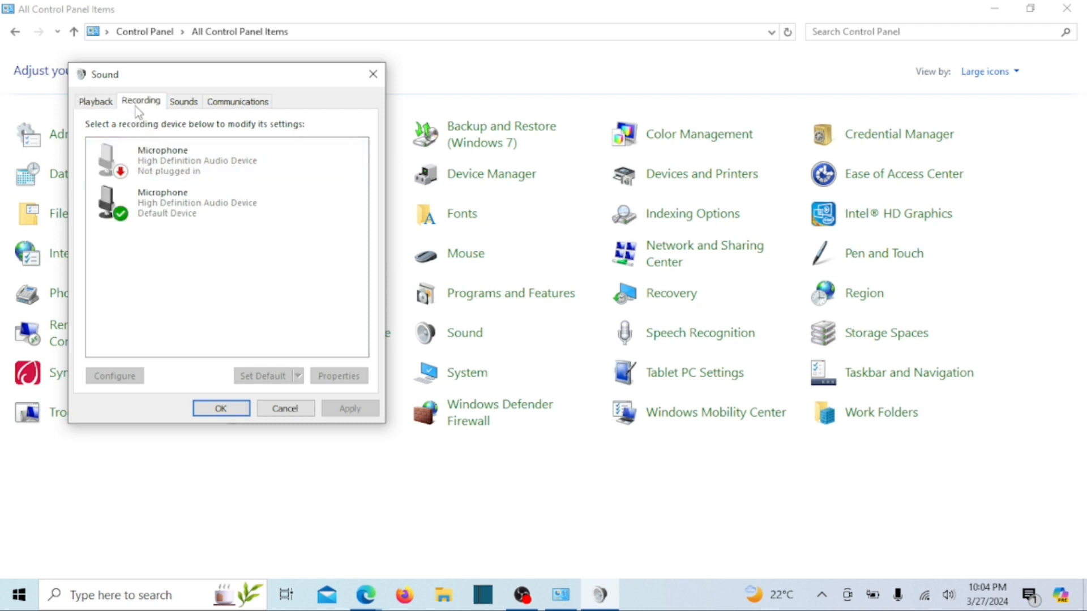
{"action": "left_click", "coordinate": [193, 203]}
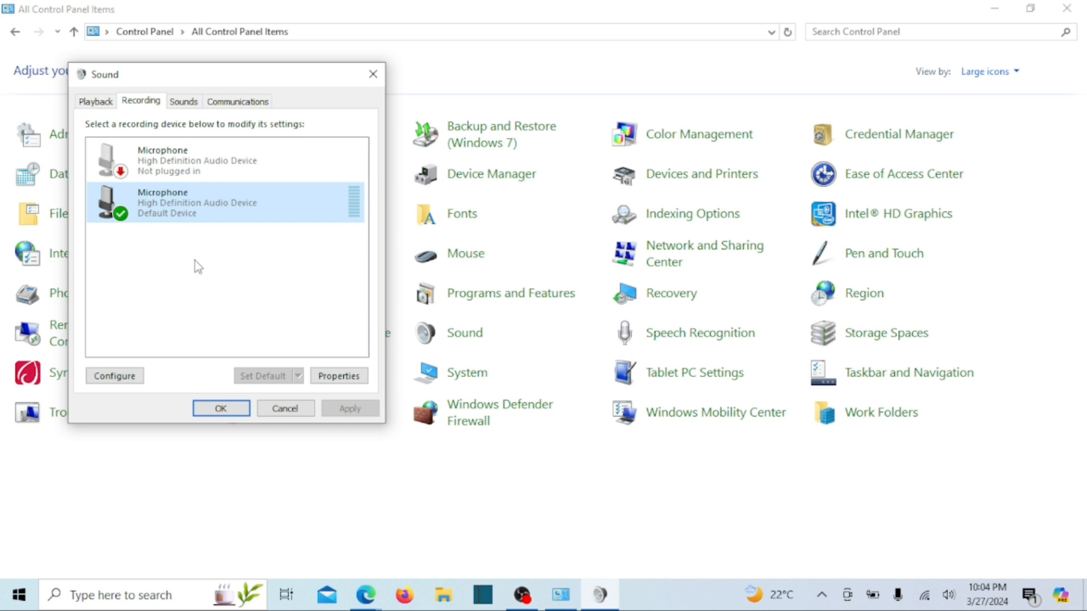
{"action": "left_click", "coordinate": [197, 159]}
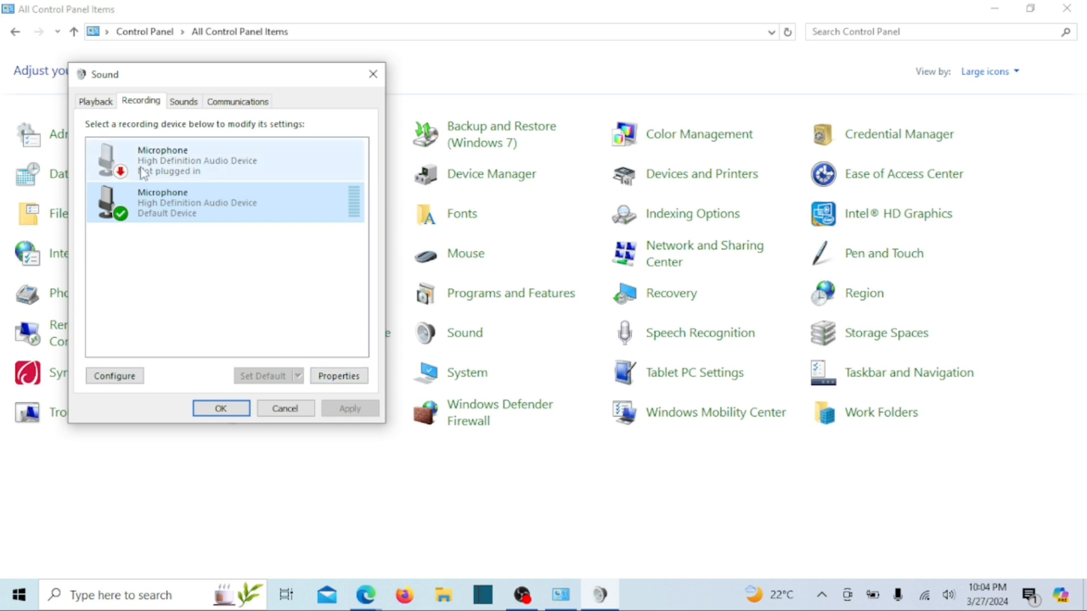
In Microphone Properties, unmute the mic at level 95 and keep Listen playback on the default device.
{"action": "left_click", "coordinate": [339, 376]}
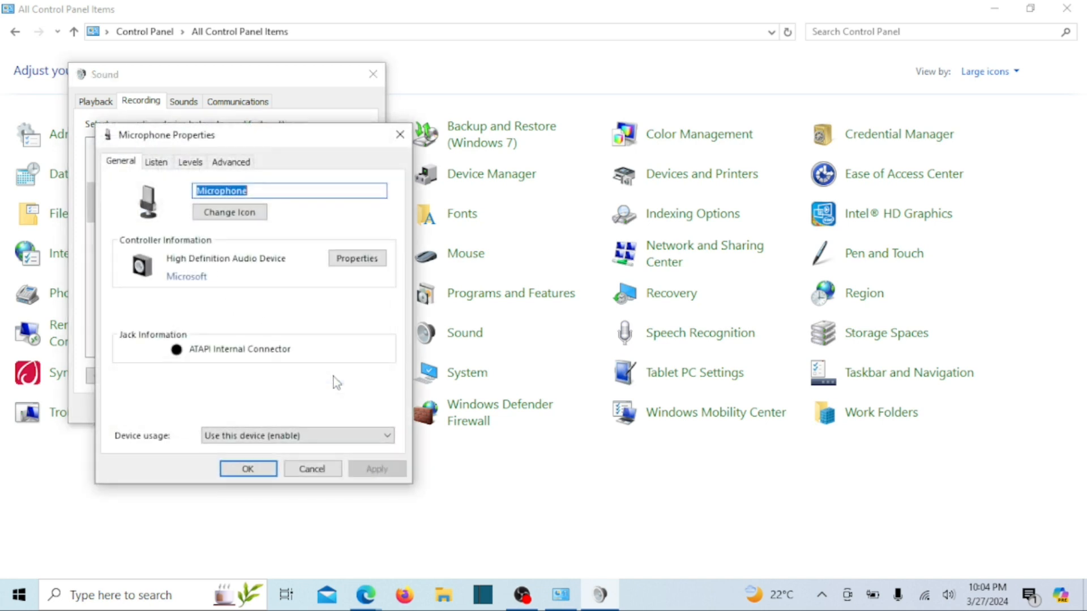
{"action": "left_click", "coordinate": [156, 162]}
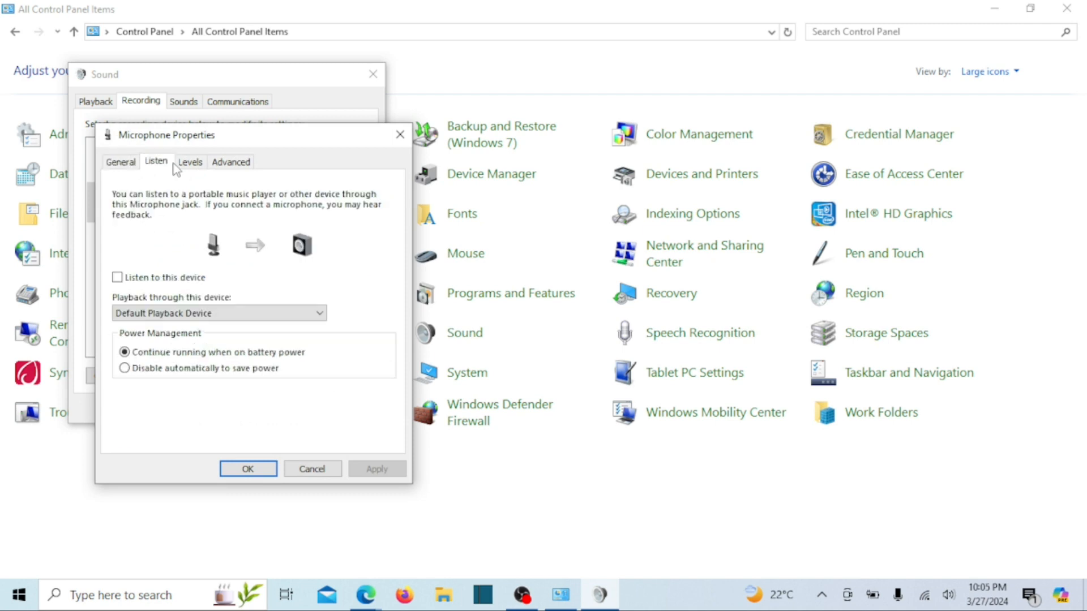
{"action": "left_click", "coordinate": [191, 162]}
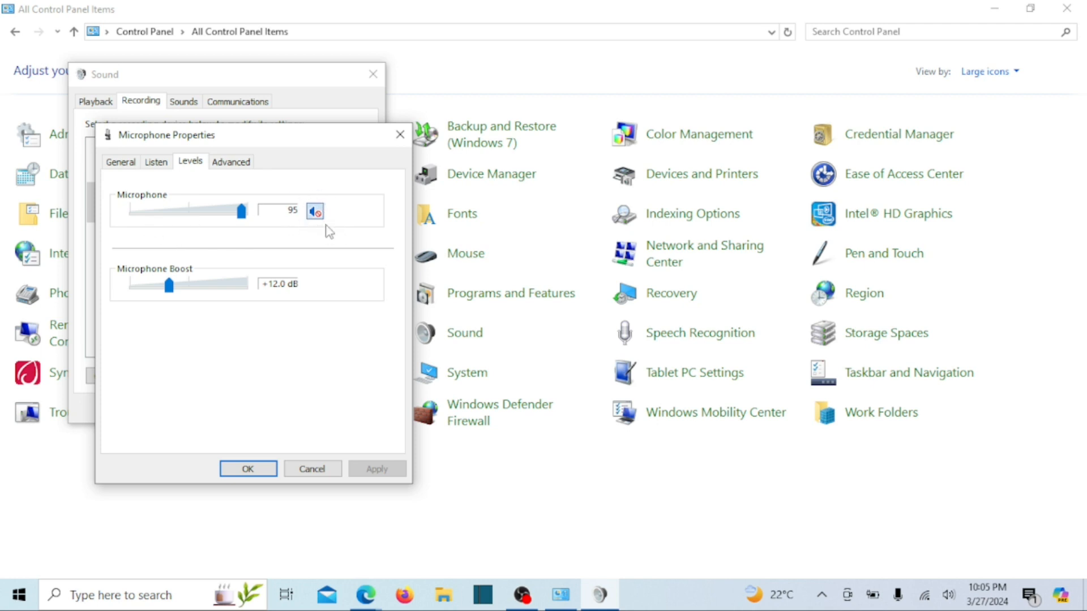
{"action": "mouse_move", "coordinate": [320, 218]}
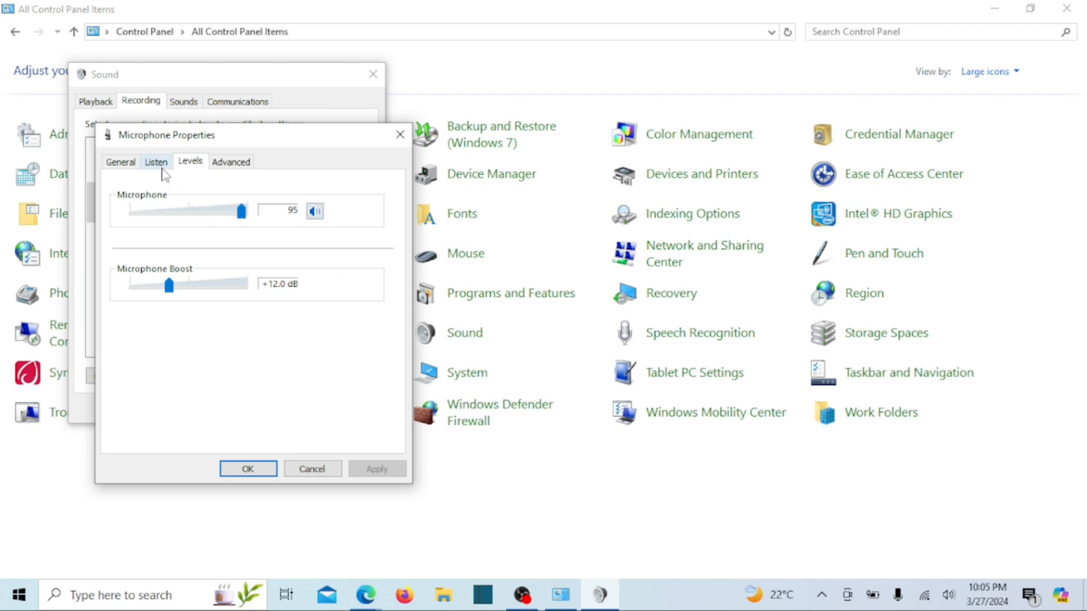
{"action": "left_click", "coordinate": [155, 162]}
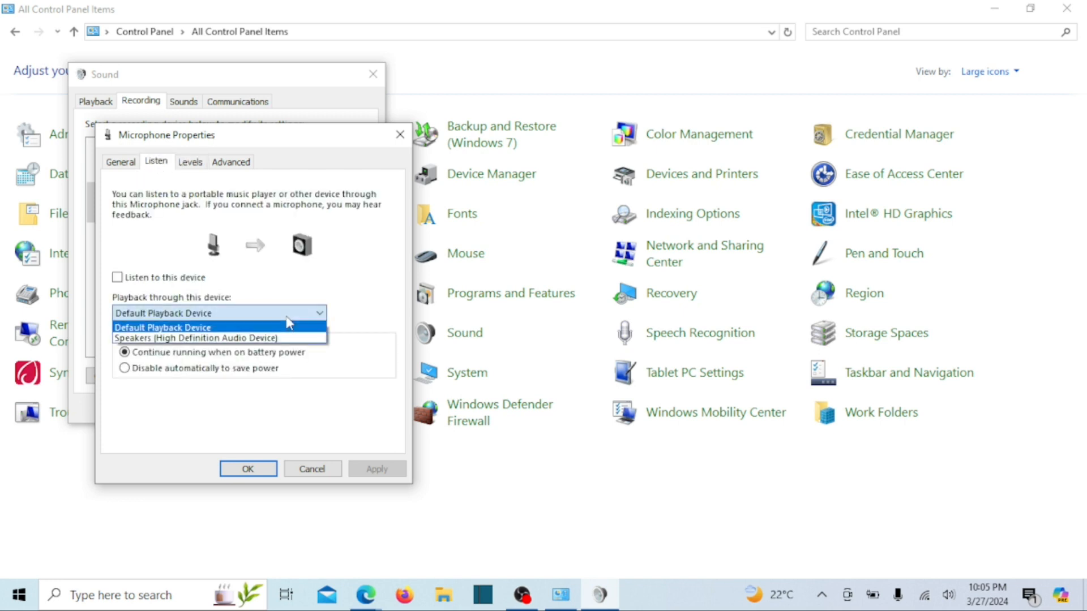
{"action": "left_click", "coordinate": [163, 327]}
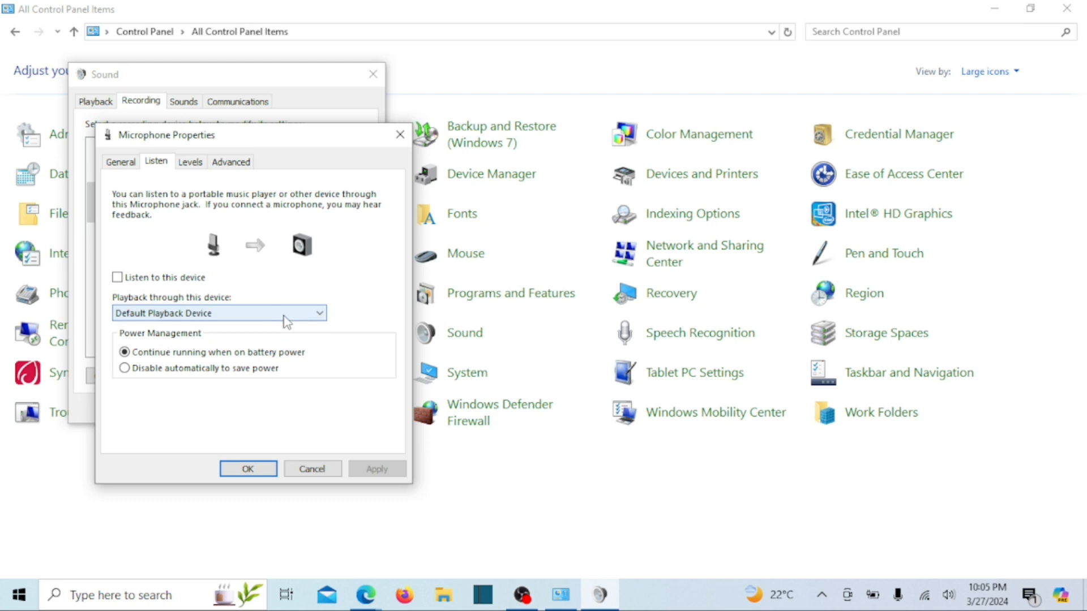
{"action": "left_click", "coordinate": [120, 162]}
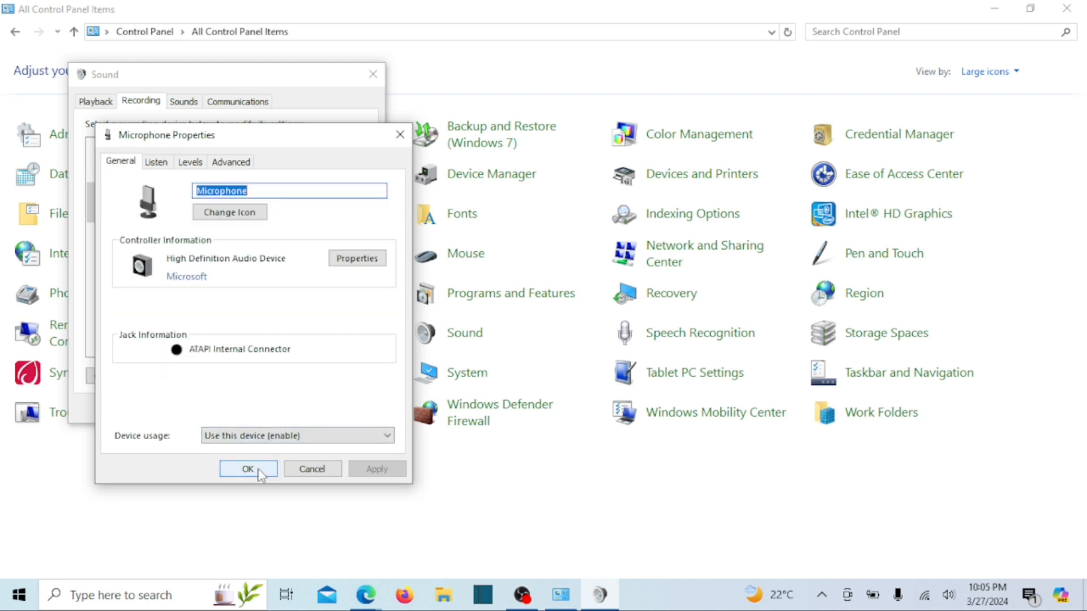
Confirm the microphone and Sound dialogs, close Control Panel and begin opening Windows sound settings.
{"action": "left_click", "coordinate": [248, 468]}
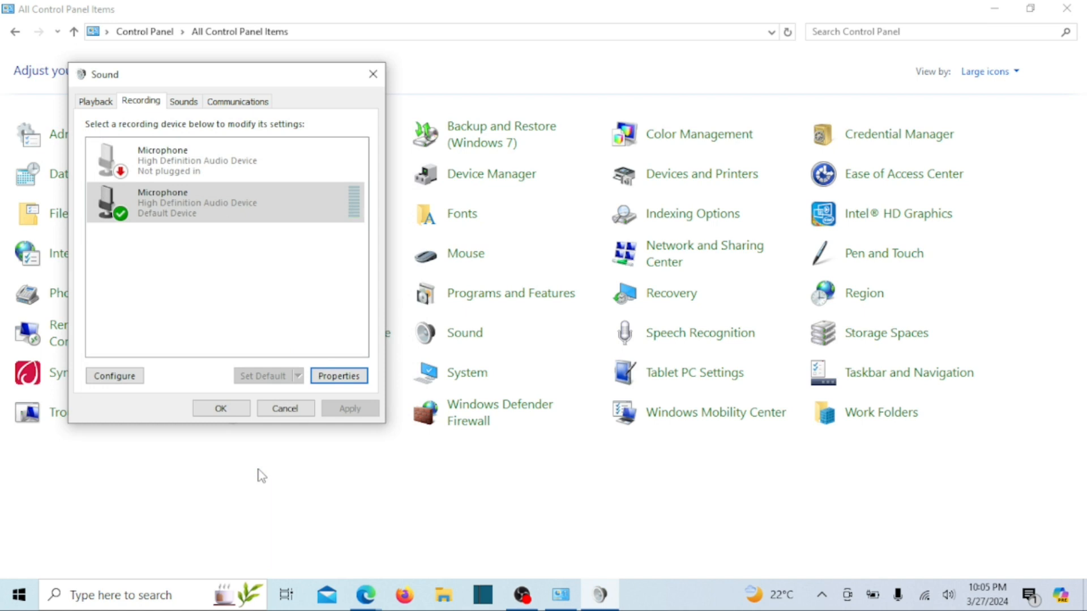
{"action": "left_click", "coordinate": [95, 101]}
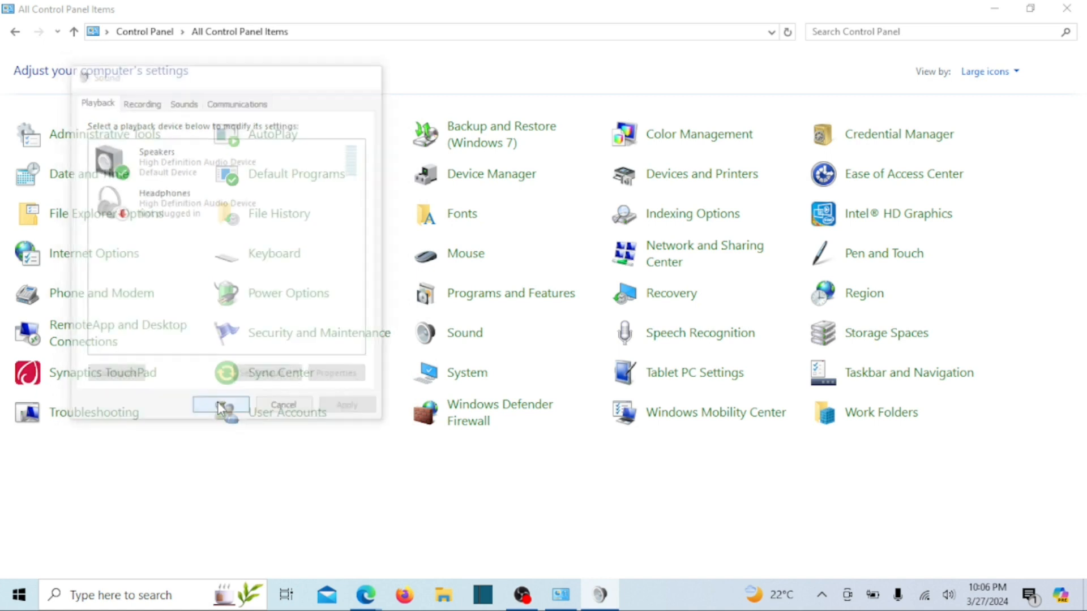
{"action": "left_click", "coordinate": [220, 406]}
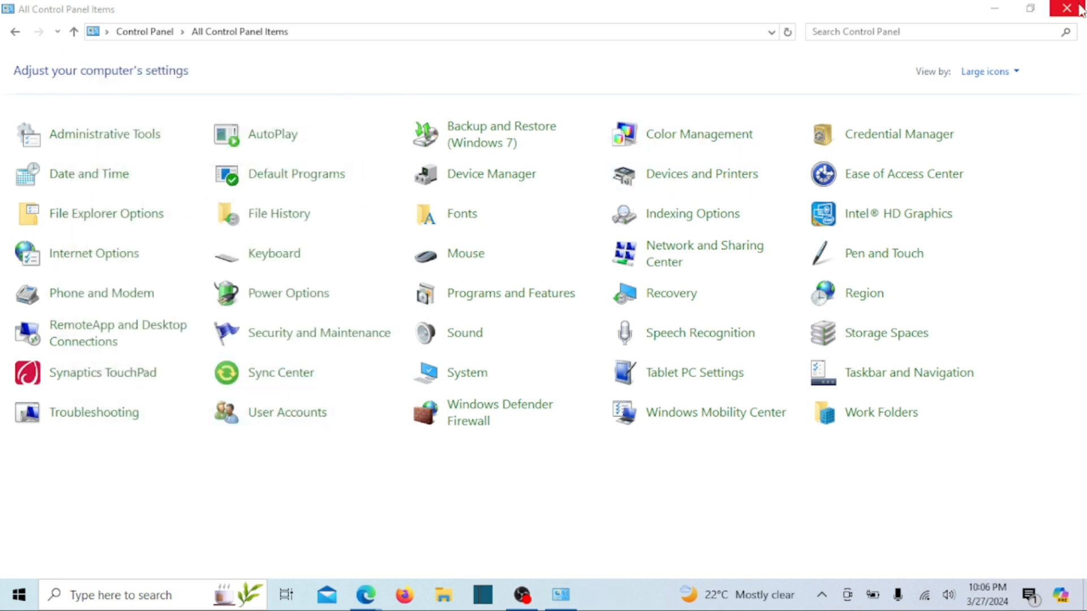
{"action": "left_click", "coordinate": [1067, 8]}
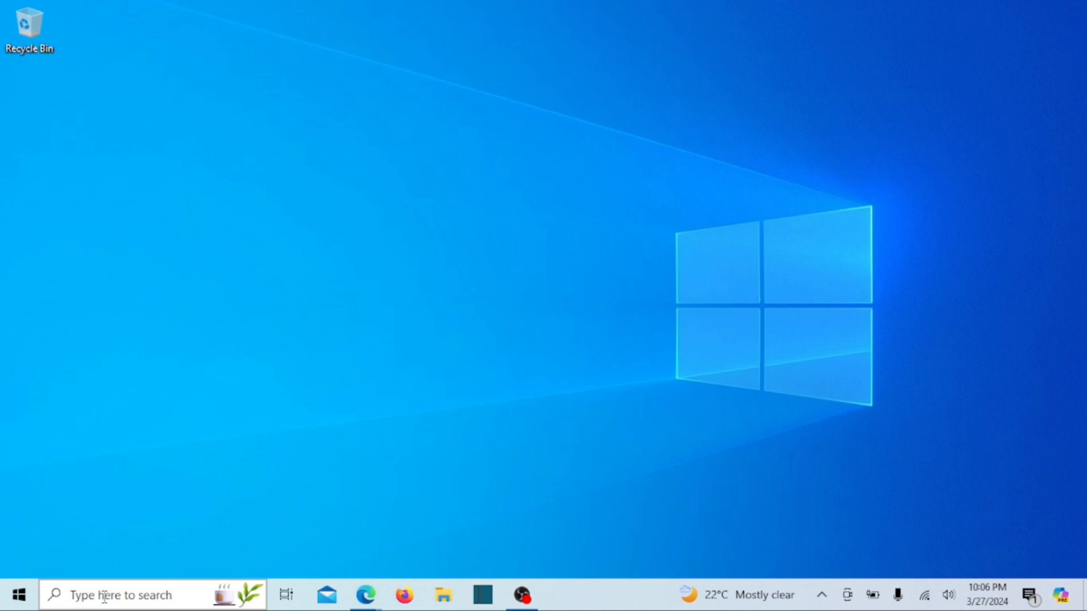
{"action": "type", "text": "s"}
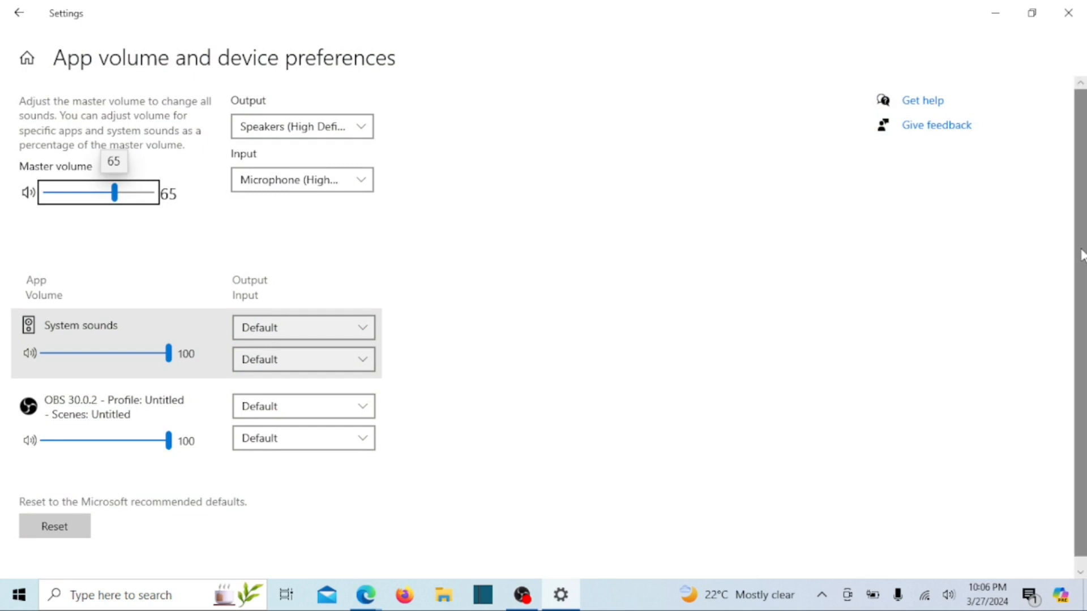
{"action": "mouse_move", "coordinate": [33, 154]}
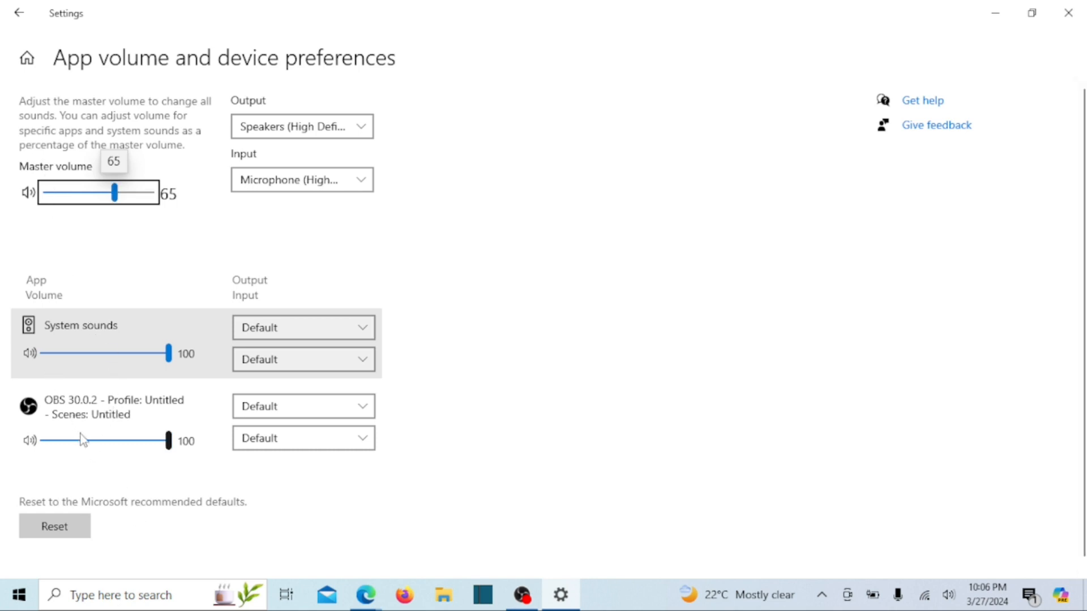
{"action": "mouse_move", "coordinate": [83, 448]}
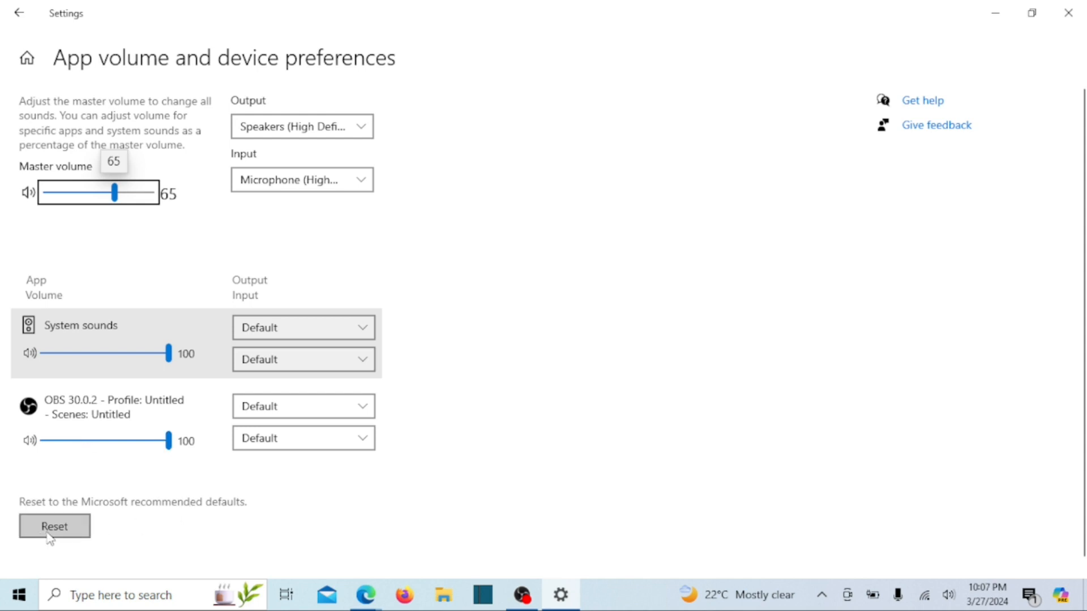
Reset app volume and device preferences to the Microsoft recommended defaults.
{"action": "left_click", "coordinate": [55, 527]}
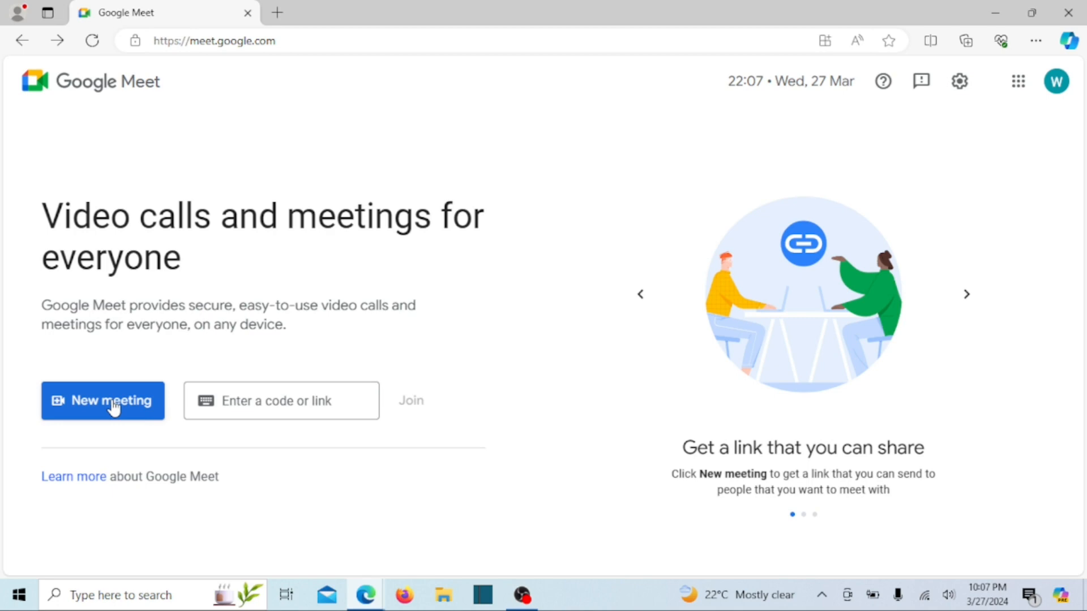
Start a new instant Google Meet meeting and check the mic control at the bottom.
{"action": "left_click", "coordinate": [103, 401]}
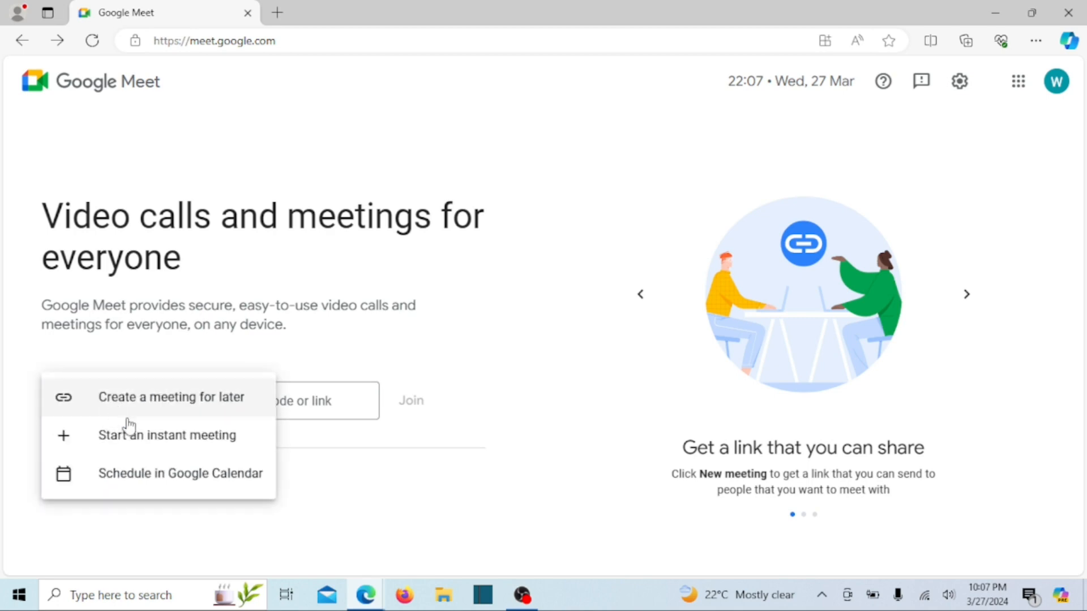
{"action": "mouse_move", "coordinate": [166, 435]}
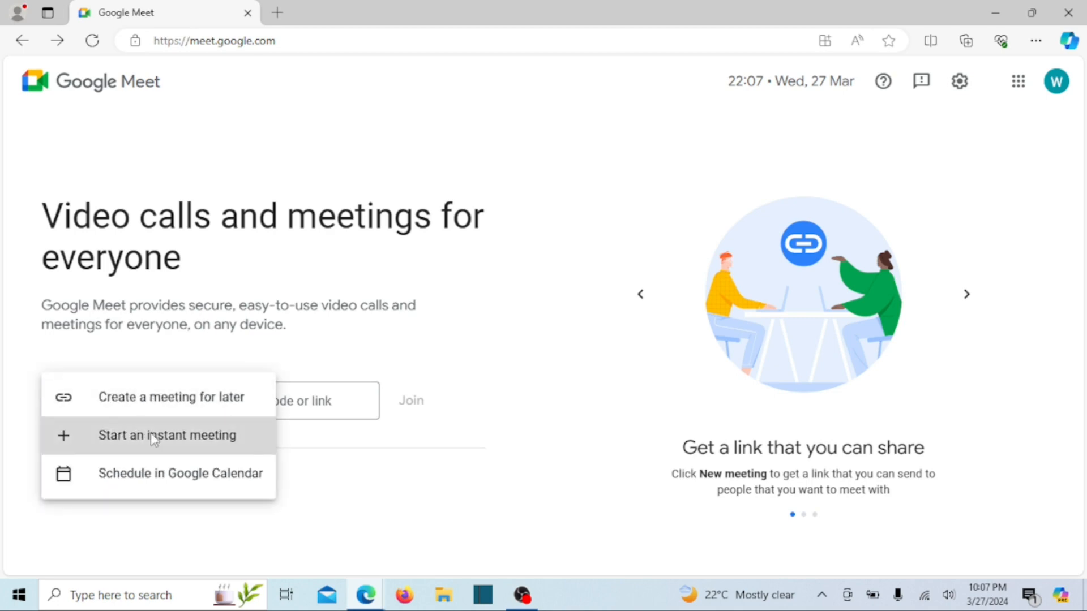
{"action": "left_click", "coordinate": [167, 435]}
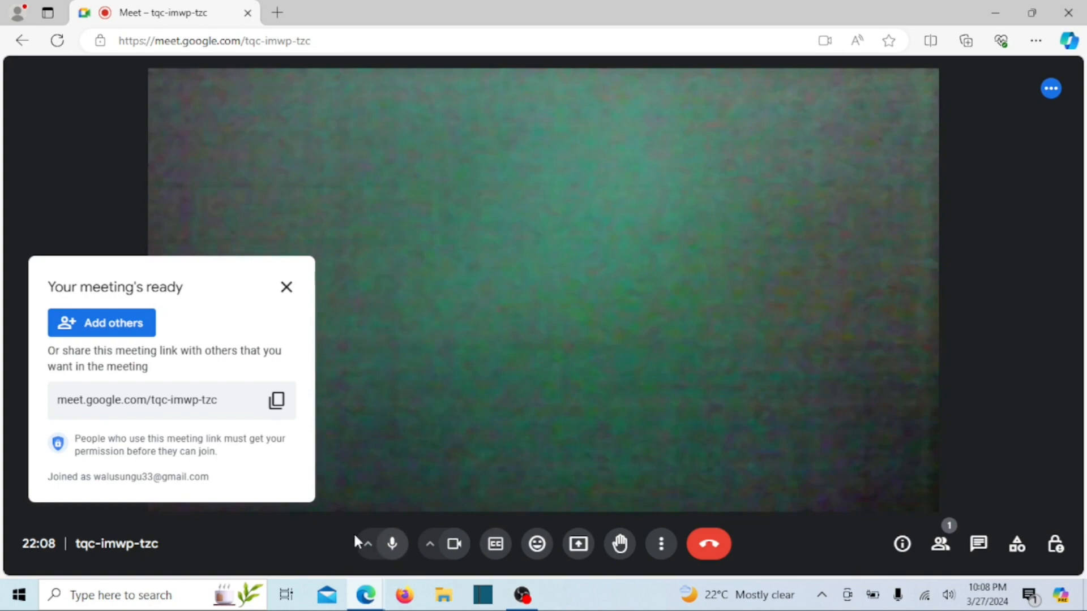
{"action": "left_click", "coordinate": [392, 543]}
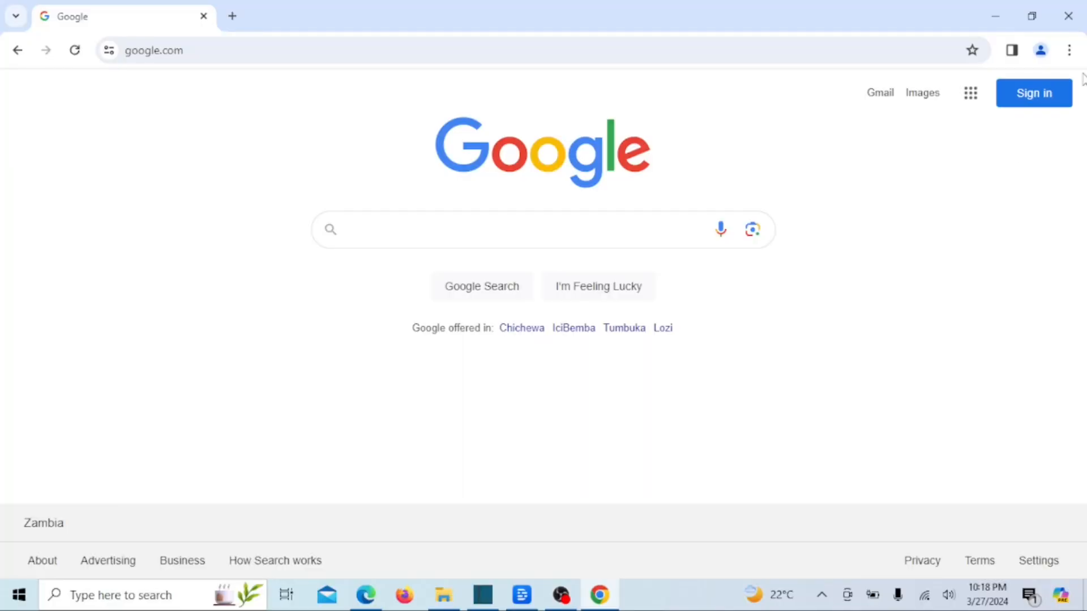
Go to Chrome Settings > Privacy and security and scroll to Site settings.
{"action": "left_click", "coordinate": [1068, 50]}
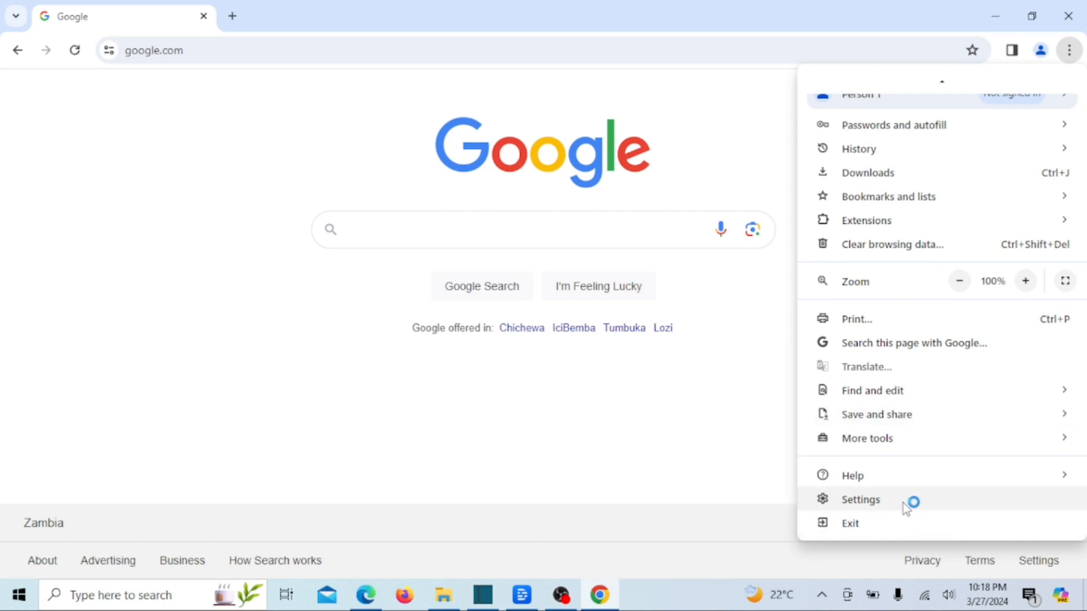
{"action": "left_click", "coordinate": [860, 500]}
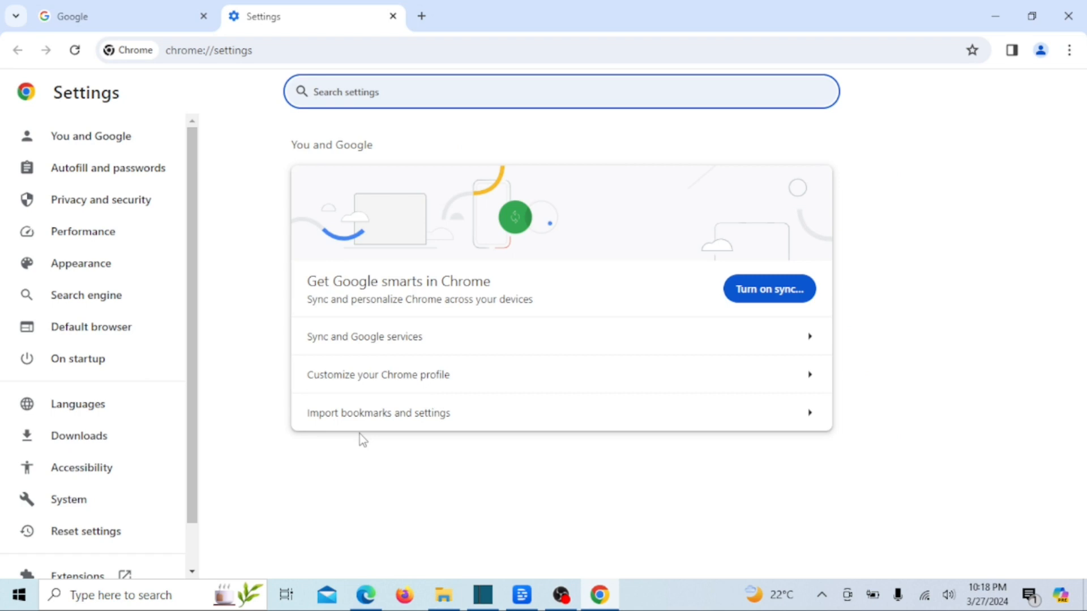
{"action": "left_click", "coordinate": [101, 199]}
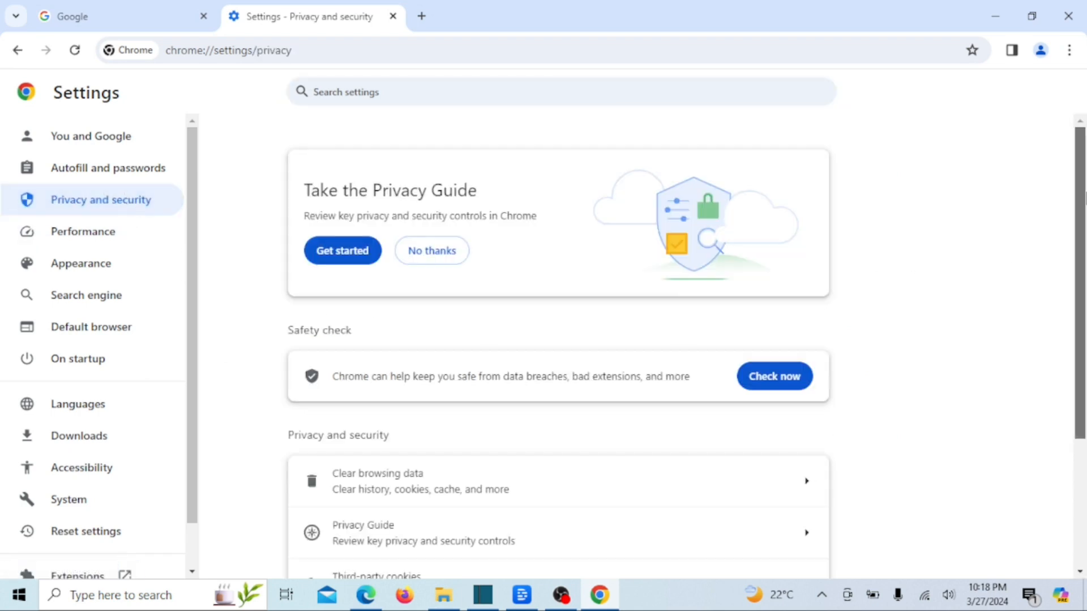
{"action": "scroll", "scroll_direction": "down", "scroll_amount": 3}
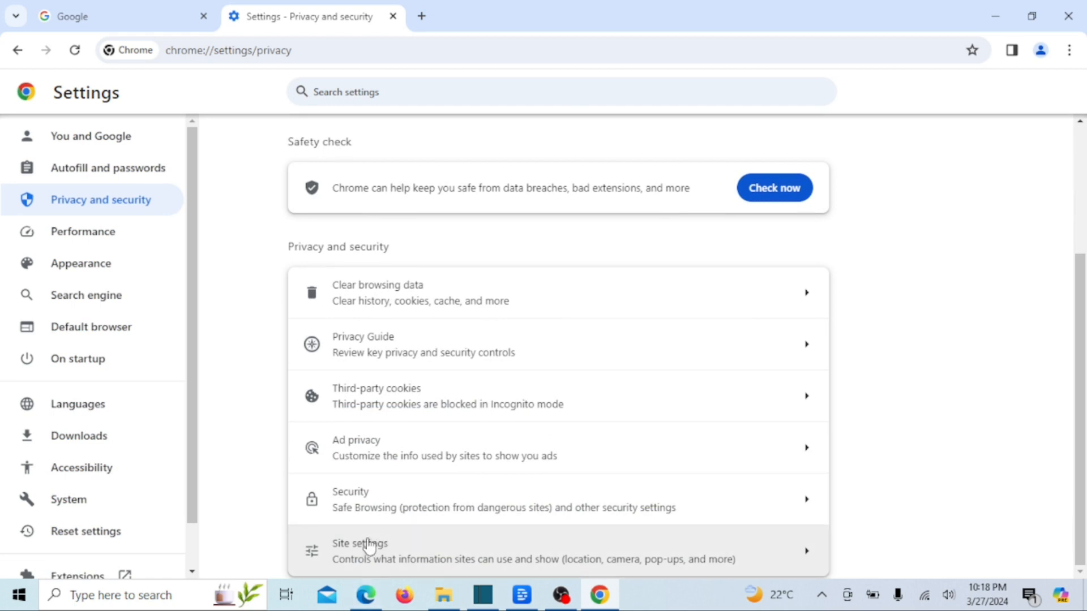
{"action": "mouse_move", "coordinate": [397, 552]}
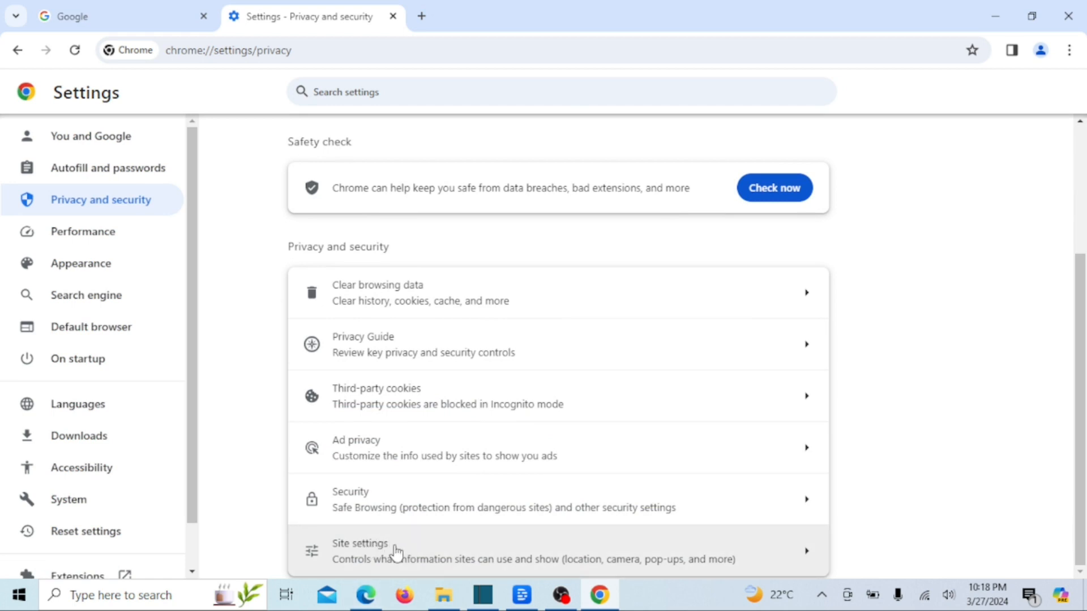
Open Site settings > Microphone, keeping 'Sites can ask to use your microphone' selected.
{"action": "left_click", "coordinate": [361, 552]}
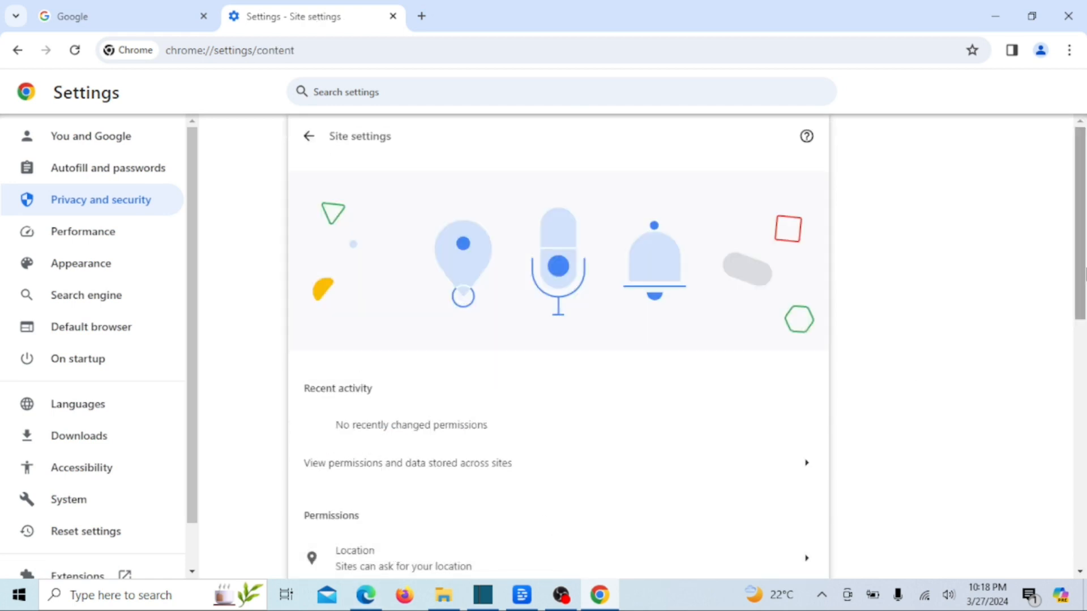
{"action": "scroll", "scroll_direction": "down", "scroll_amount": 3}
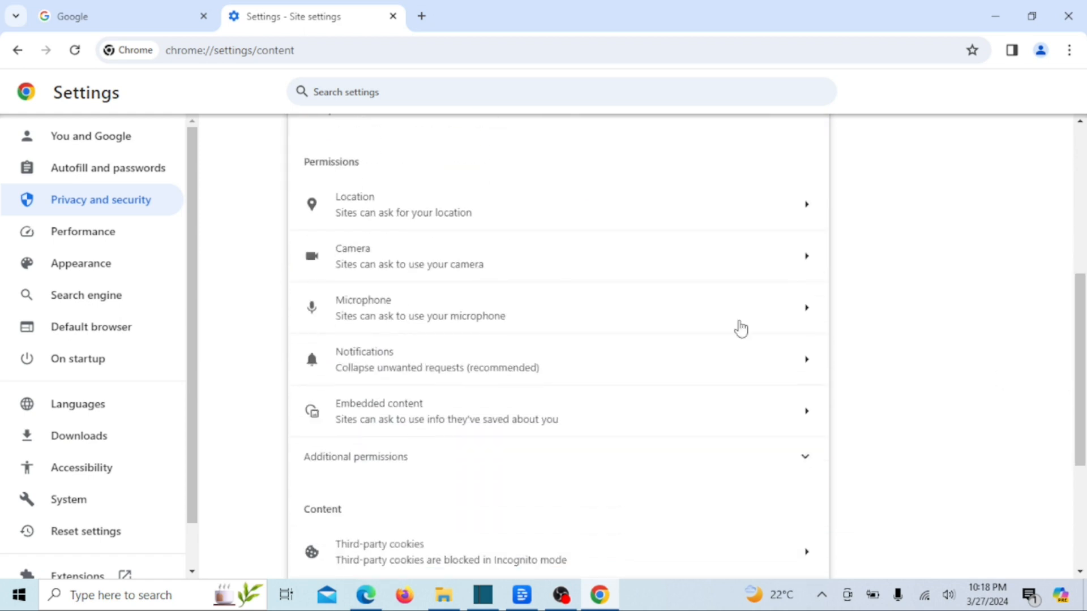
{"action": "mouse_move", "coordinate": [460, 308]}
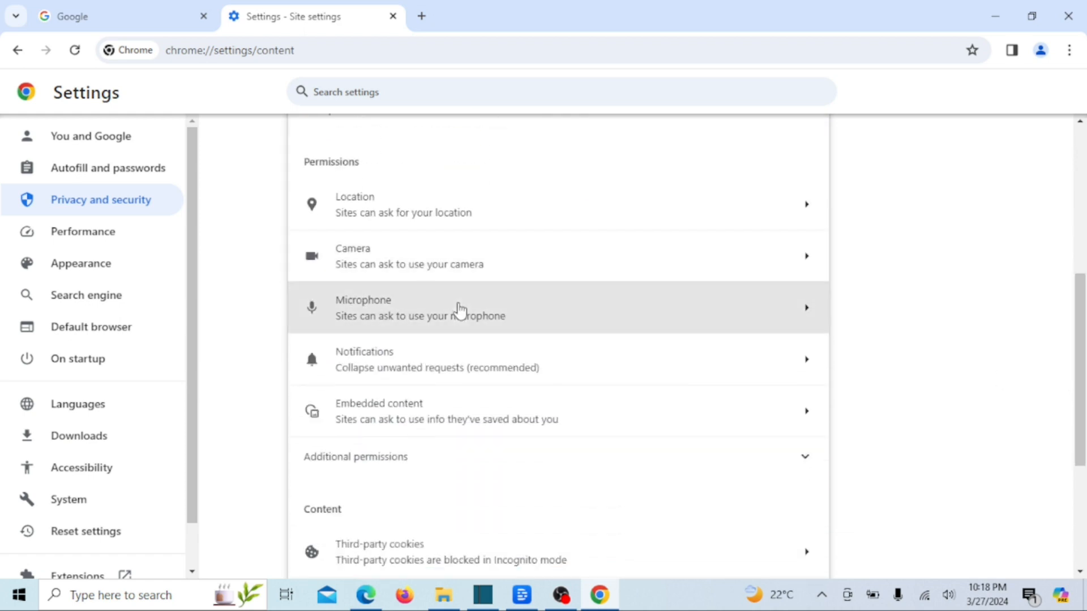
{"action": "left_click", "coordinate": [461, 308]}
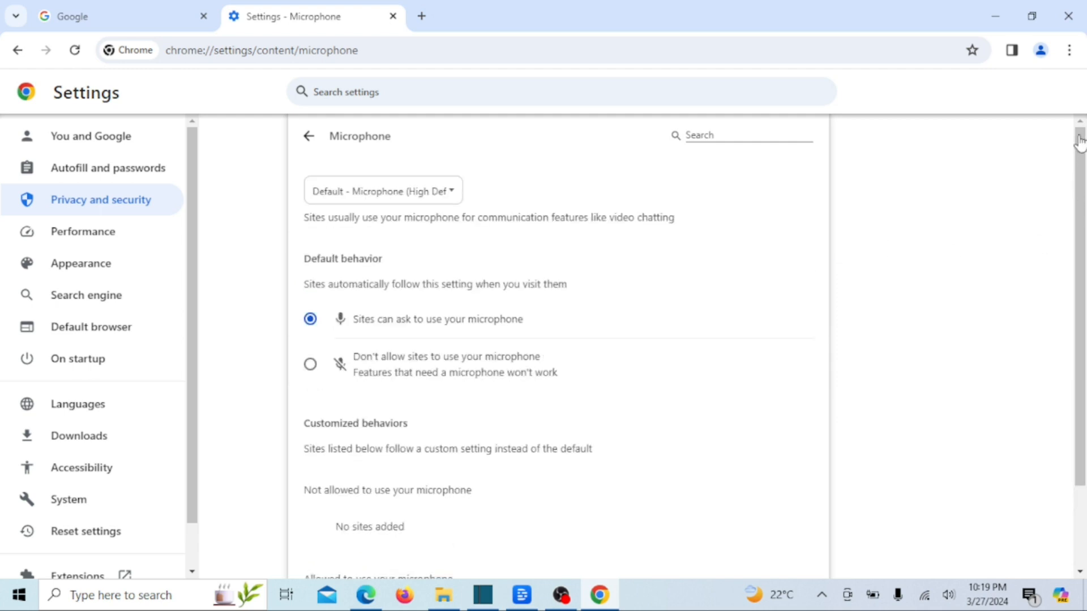
{"action": "mouse_move", "coordinate": [1044, 159]}
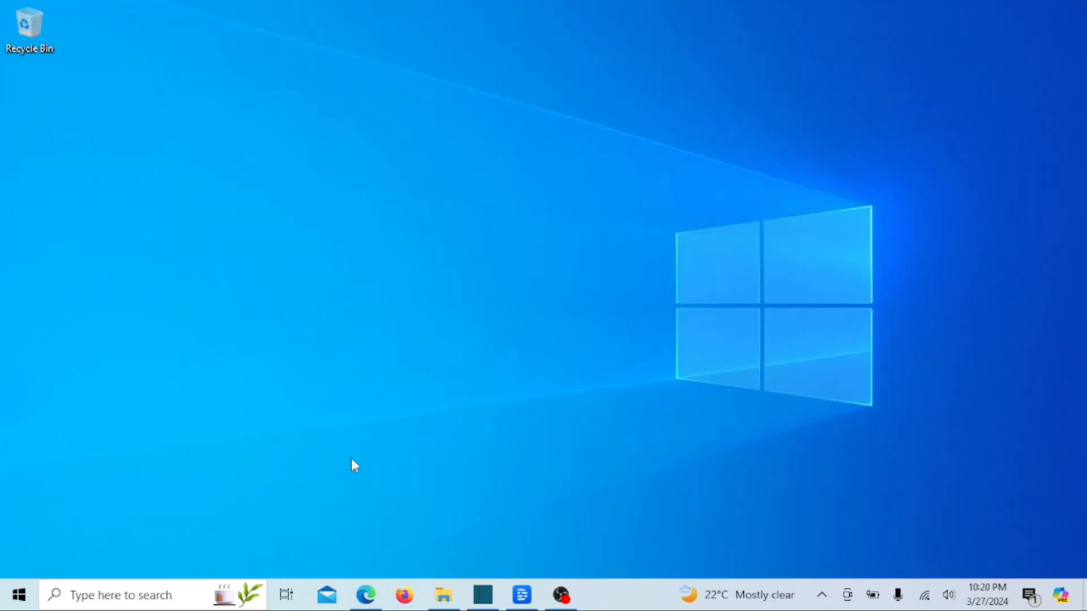
Search the taskbar for 'priva' and launch the Privacy settings result.
{"action": "left_click", "coordinate": [138, 594]}
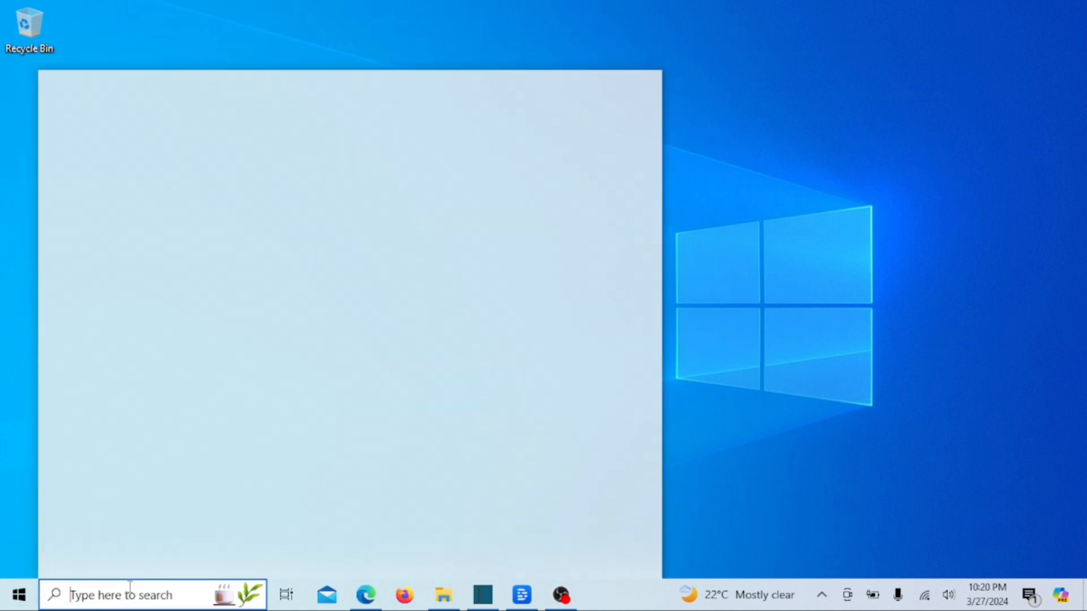
{"action": "type", "text": "printers & scanners"}
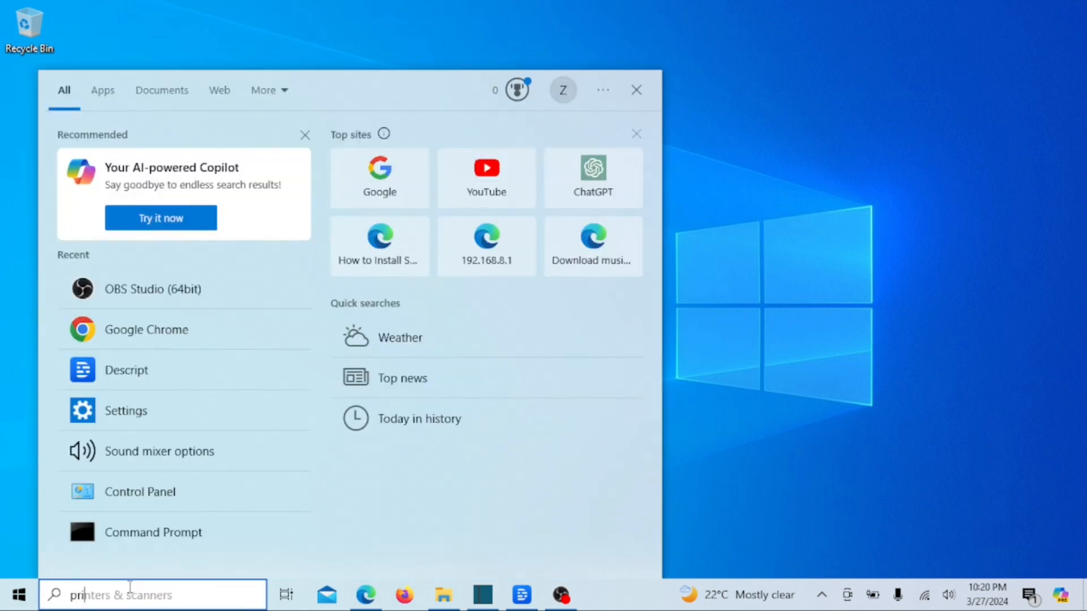
{"action": "type", "text": "priva"}
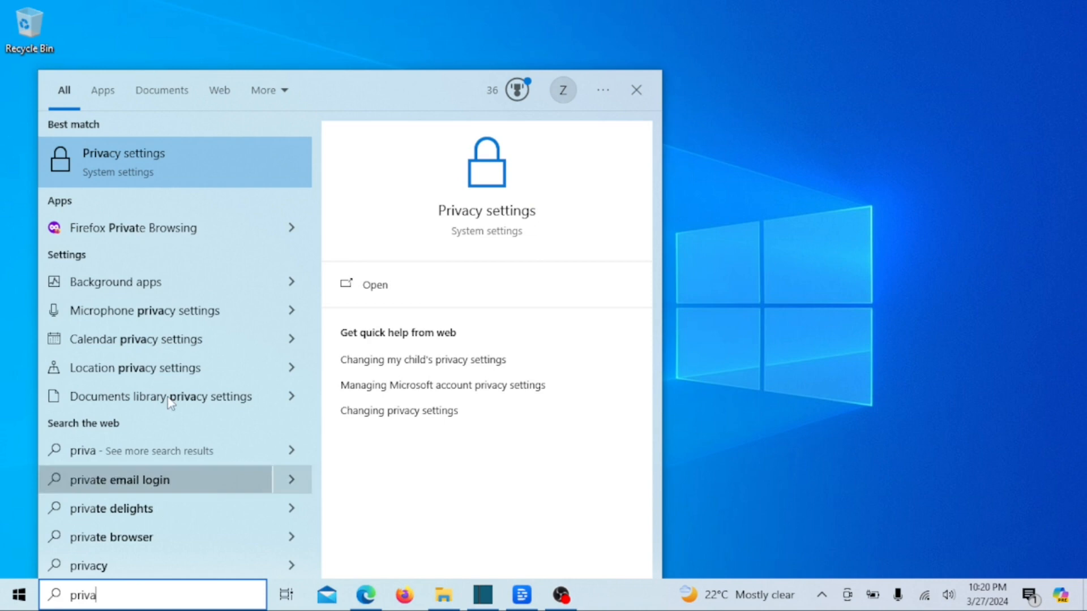
{"action": "mouse_move", "coordinate": [159, 173]}
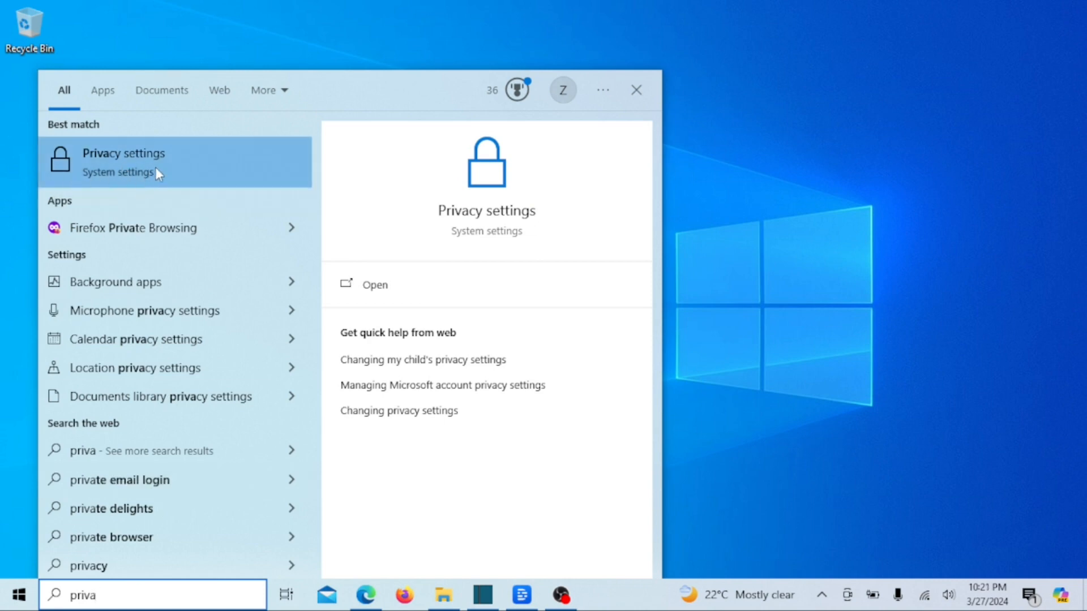
{"action": "left_click", "coordinate": [125, 162]}
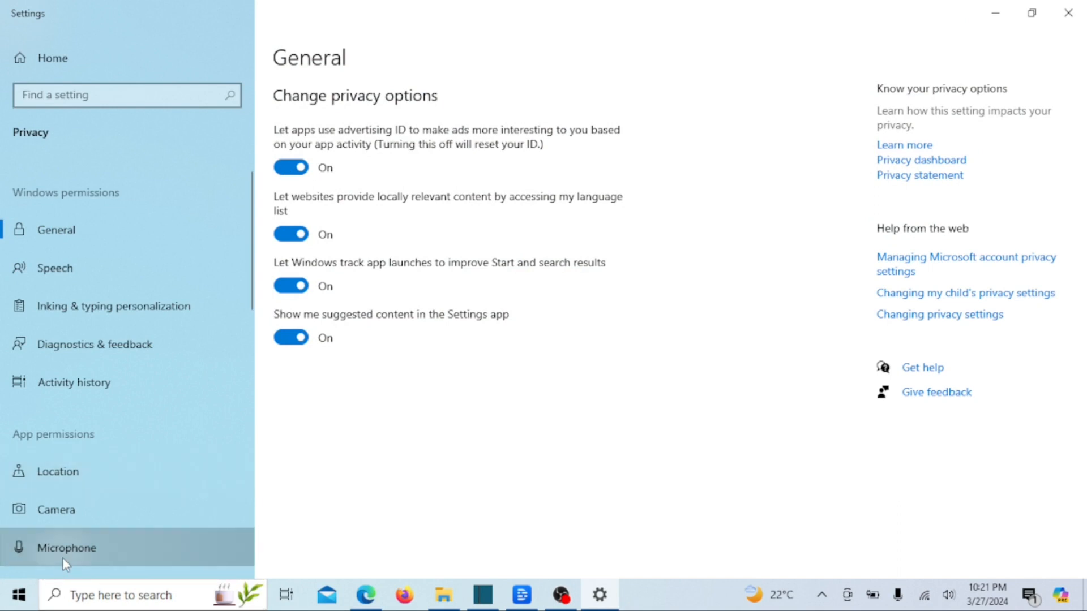
Turn 'Allow apps to access your microphone' On and review the Store app access list.
{"action": "left_click", "coordinate": [65, 548]}
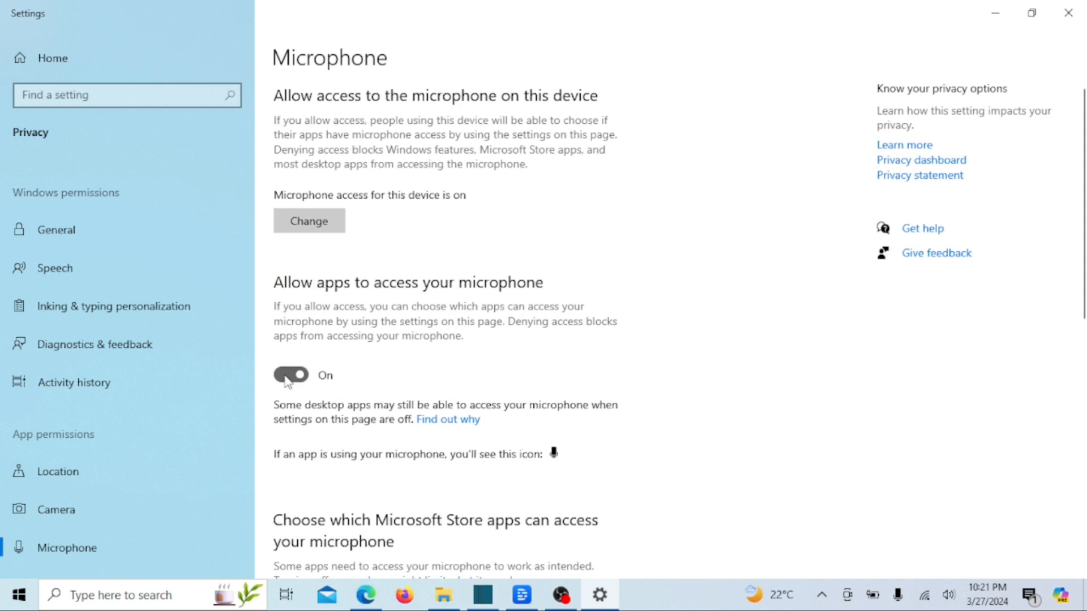
{"action": "left_click", "coordinate": [291, 374]}
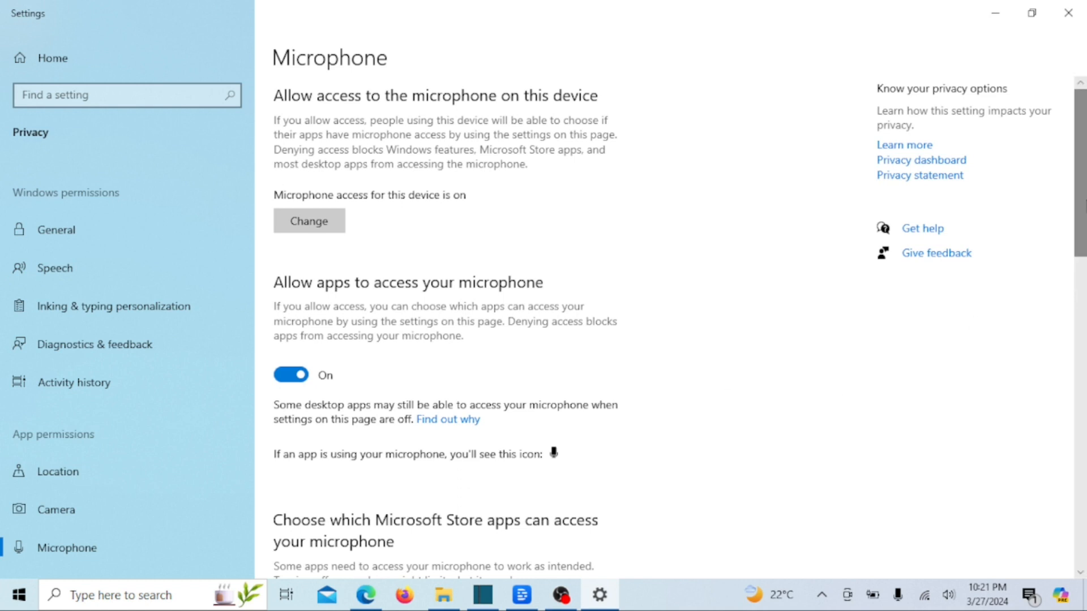
{"action": "scroll", "scroll_direction": "down", "scroll_amount": 3}
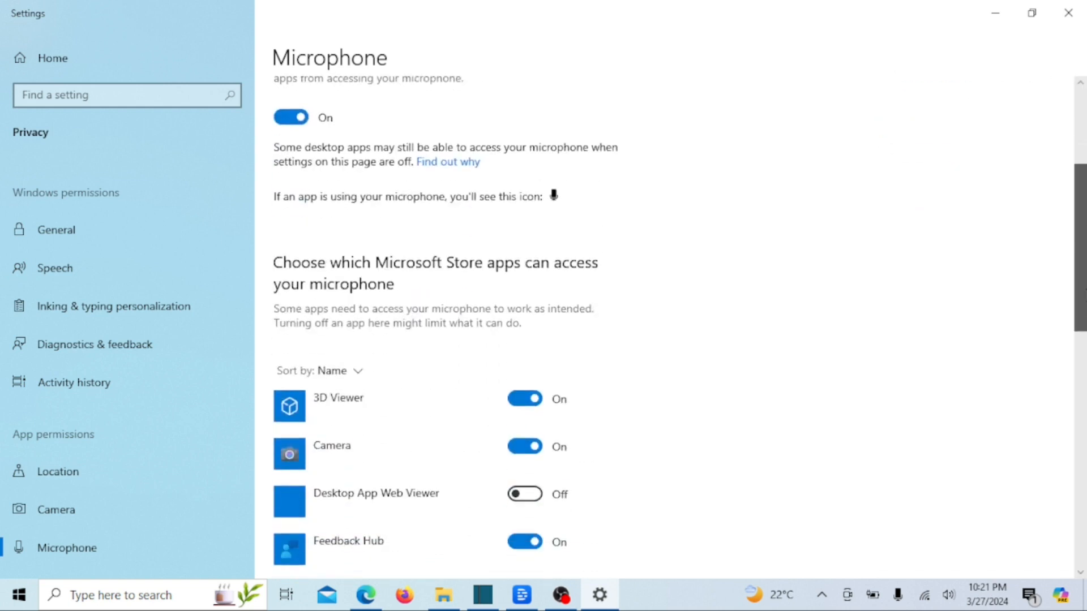
{"action": "scroll", "scroll_direction": "down", "scroll_amount": 3}
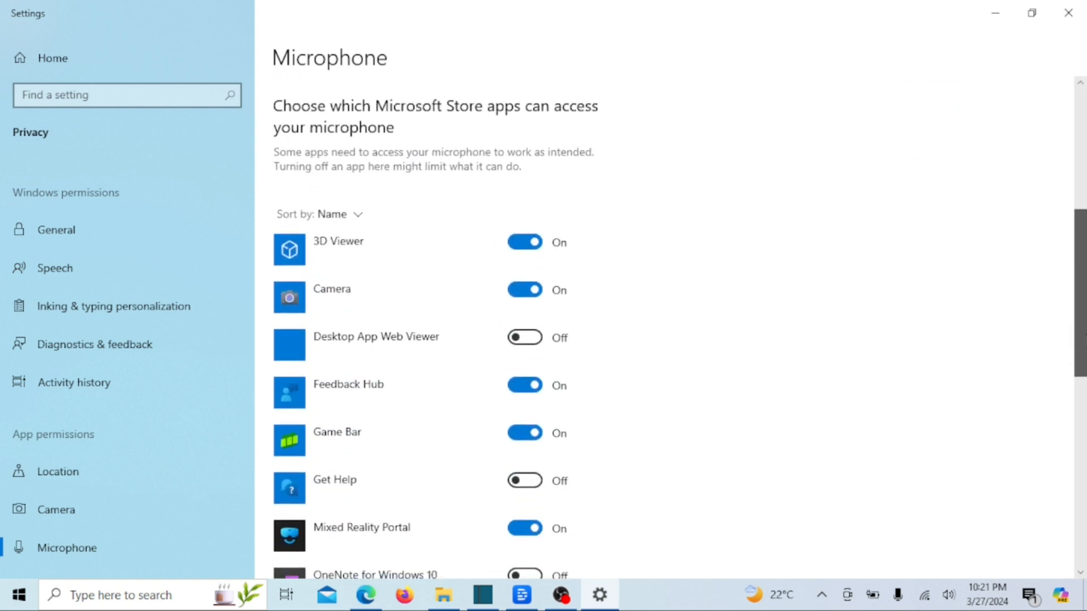